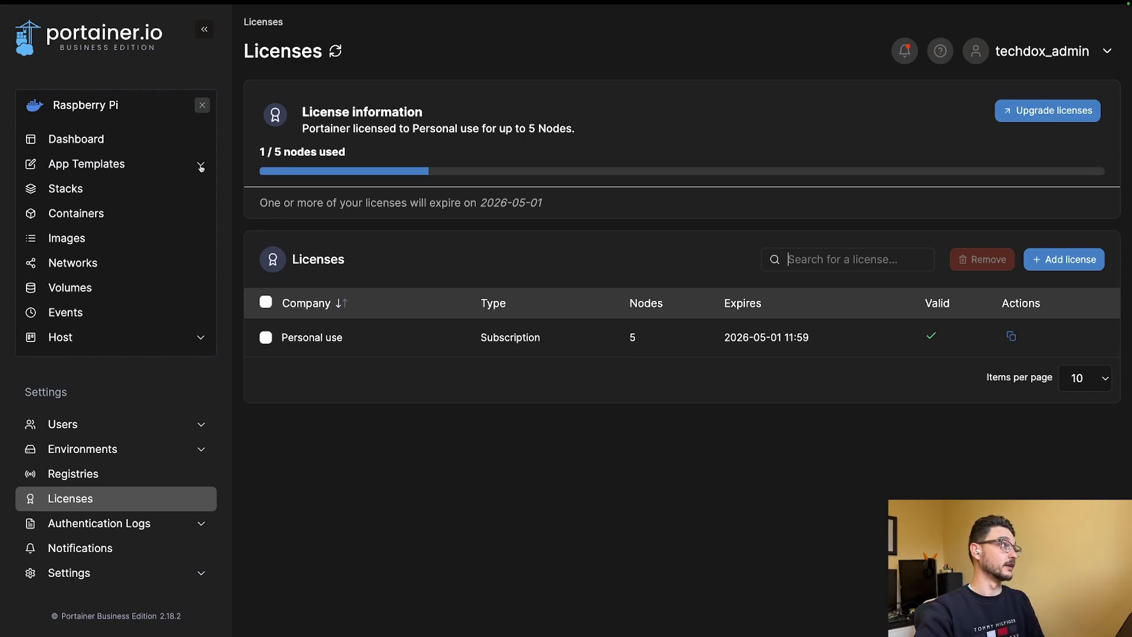
mouse_move(63, 423)
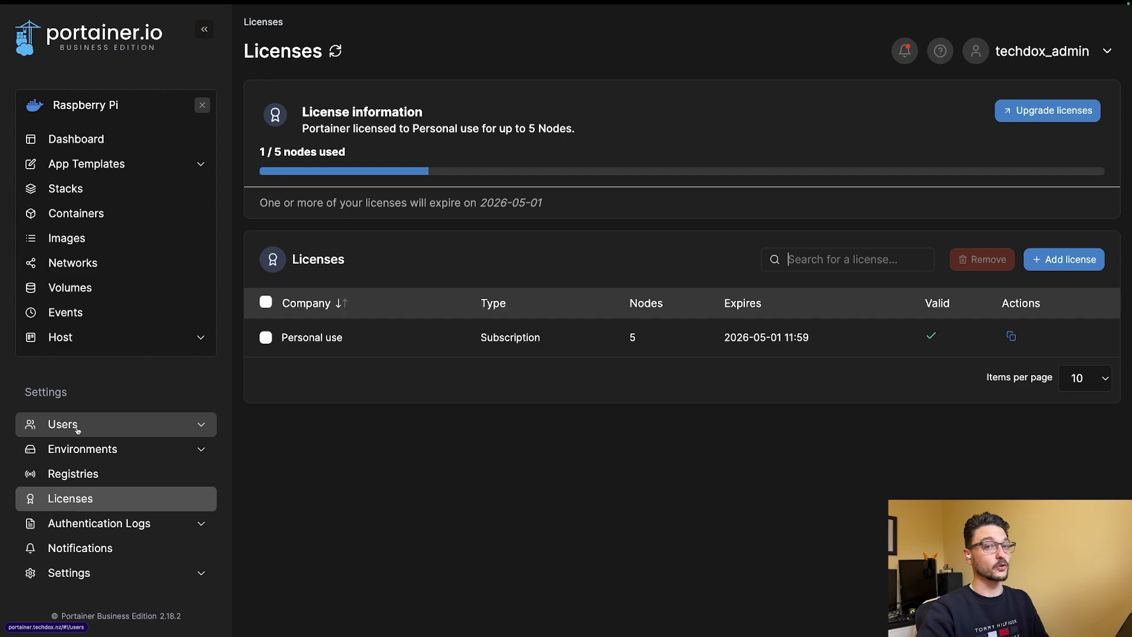
mouse_move(236, 430)
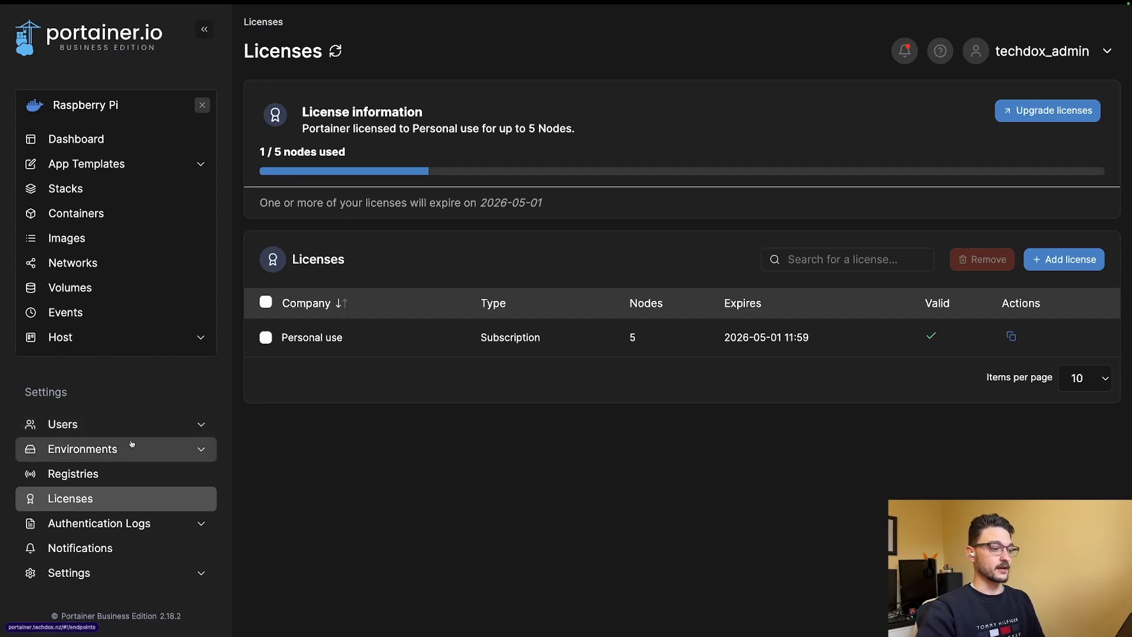
Step: Navigate via the Settings sidebar to the Environments list holding the Raspberry Pi Docker environment
left_click(83, 448)
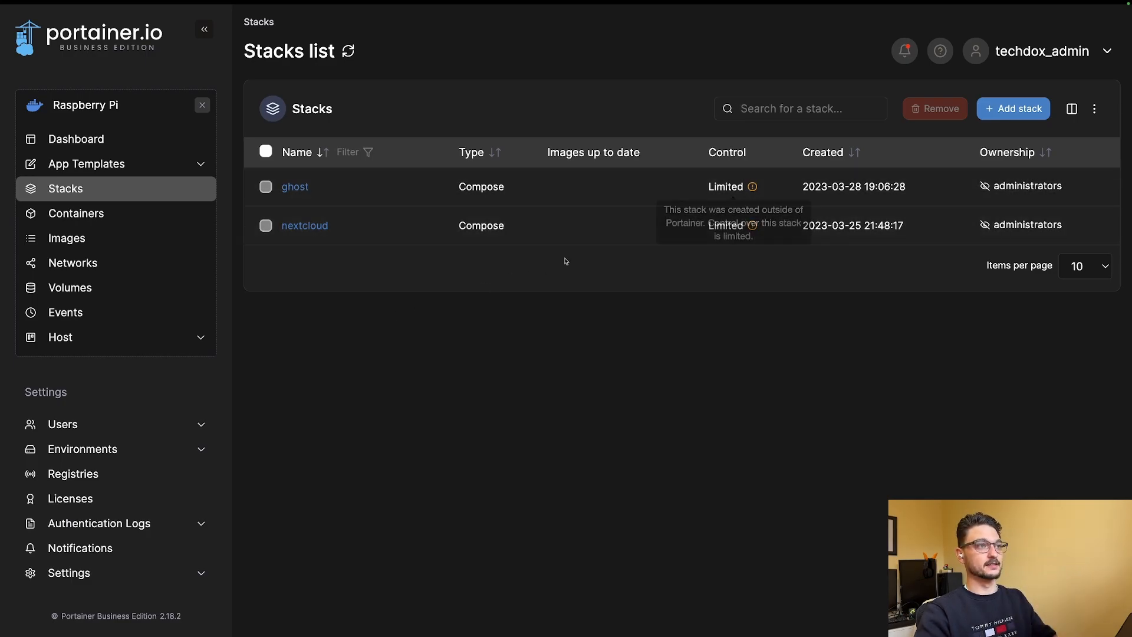
left_click(77, 213)
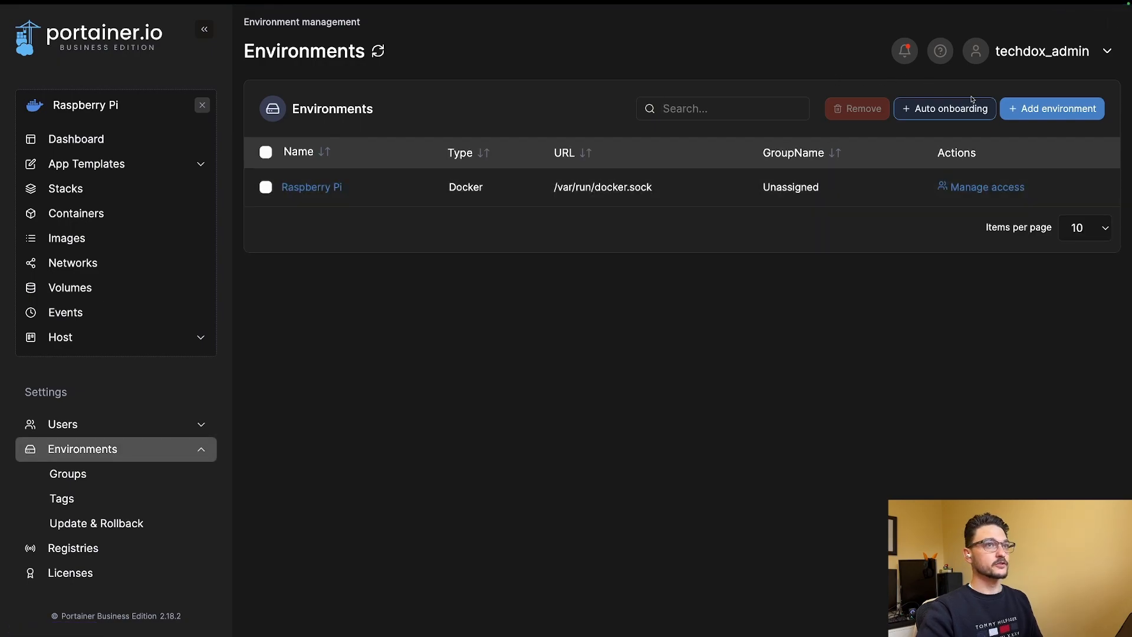
mouse_move(1052, 109)
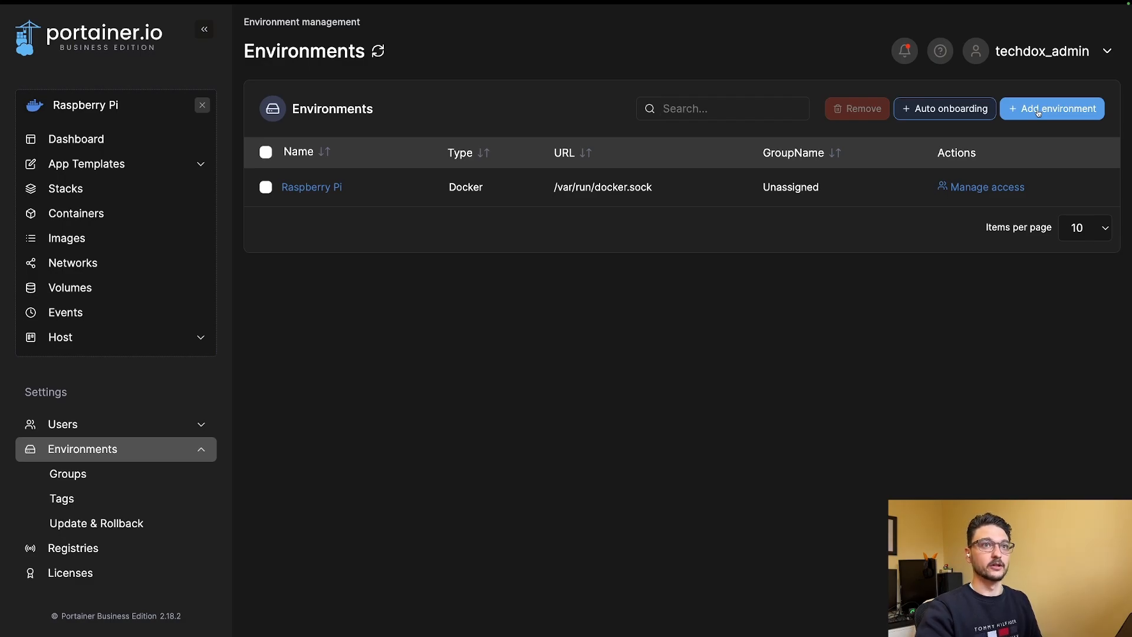
Step: Start the Add environment wizard from the Environments list
left_click(1051, 108)
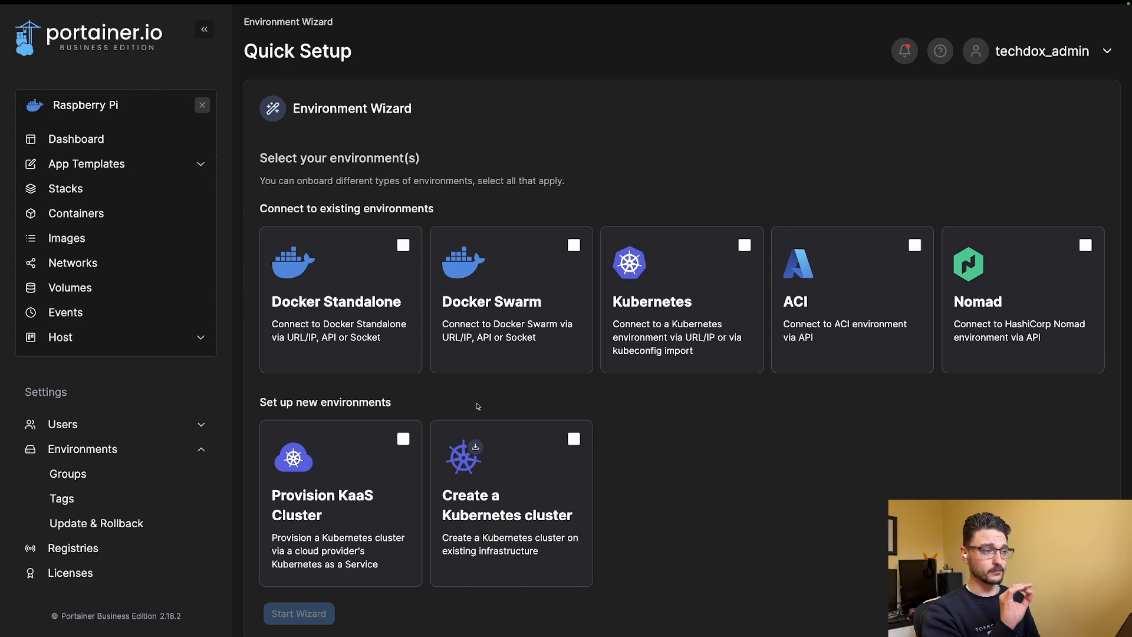
mouse_move(575, 450)
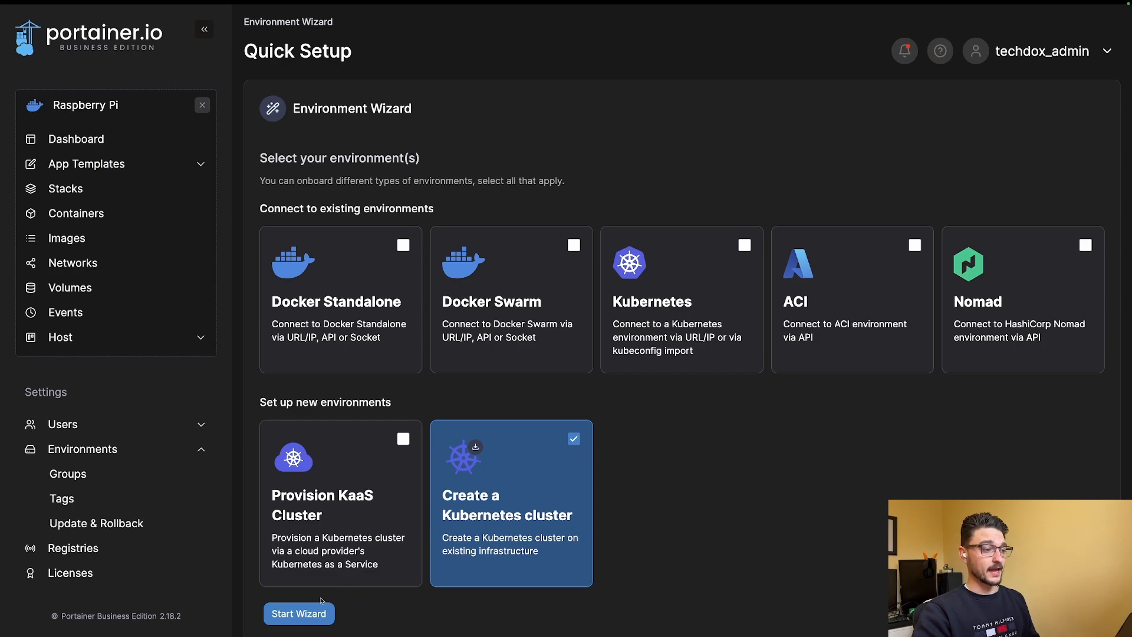
Step: Start the MicroK8s cluster wizard and focus the Credentials name field under Credential details
left_click(299, 613)
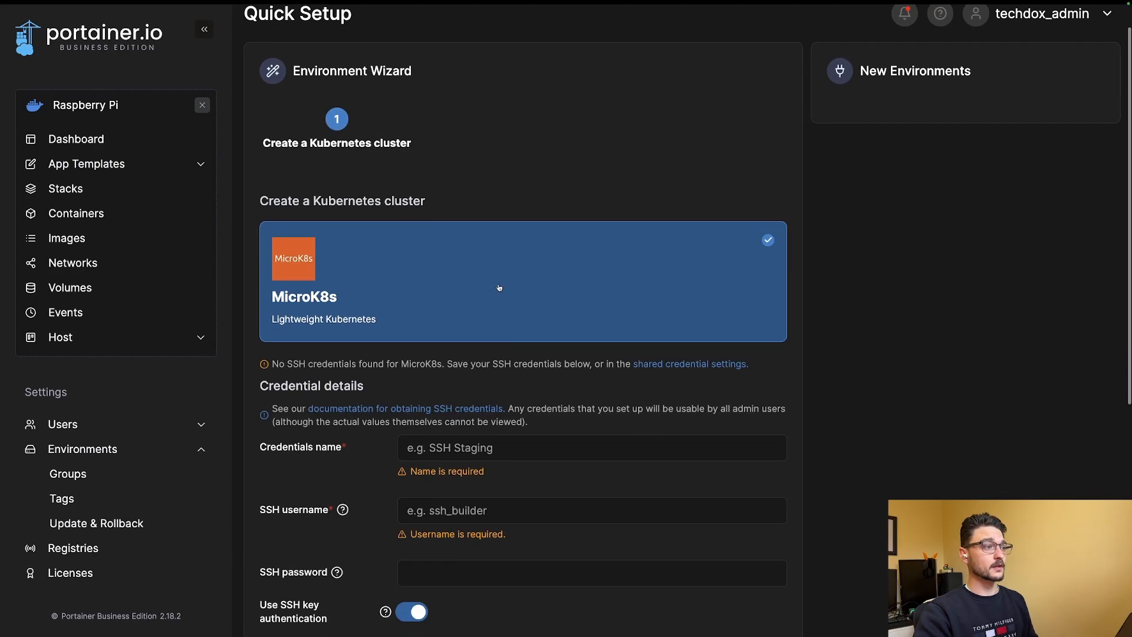
scroll("down", 3)
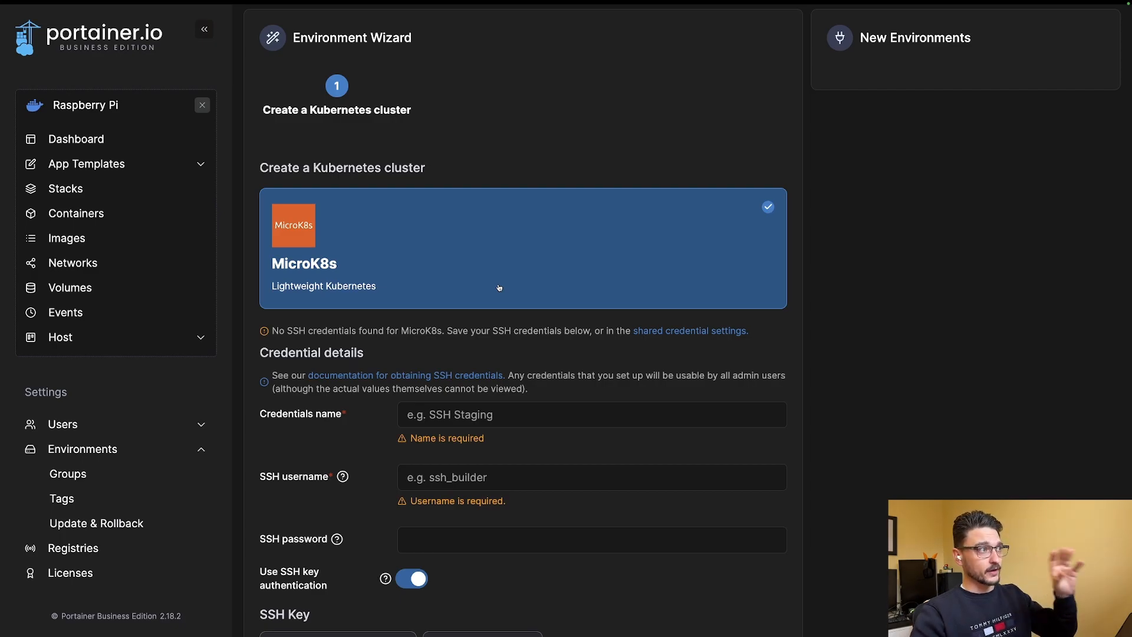
scroll("down", 3)
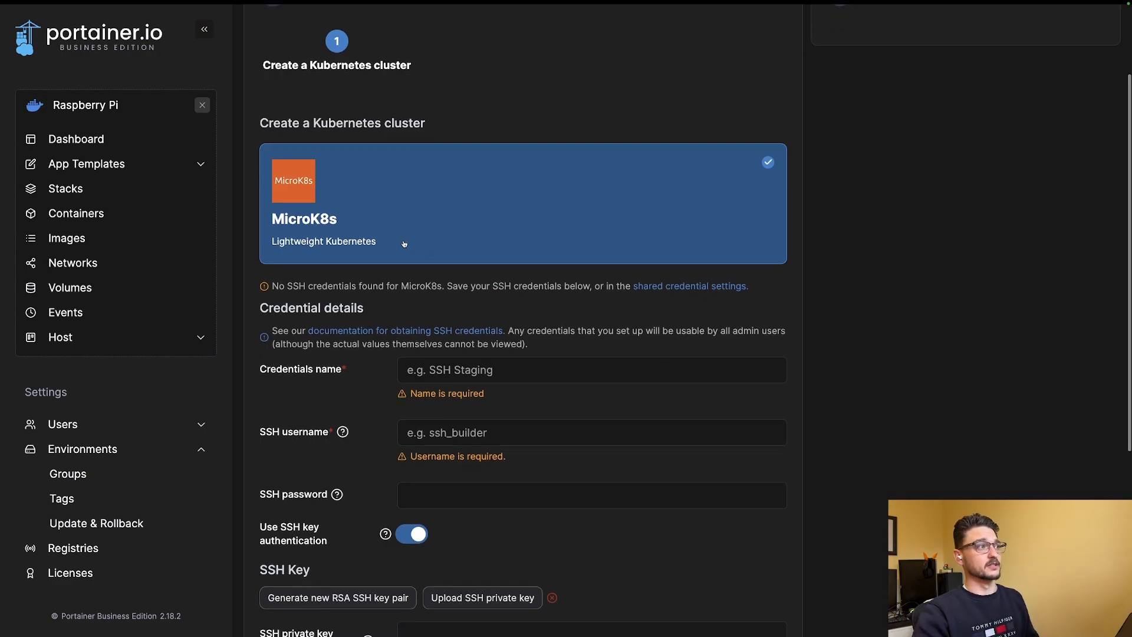
scroll("down", 3)
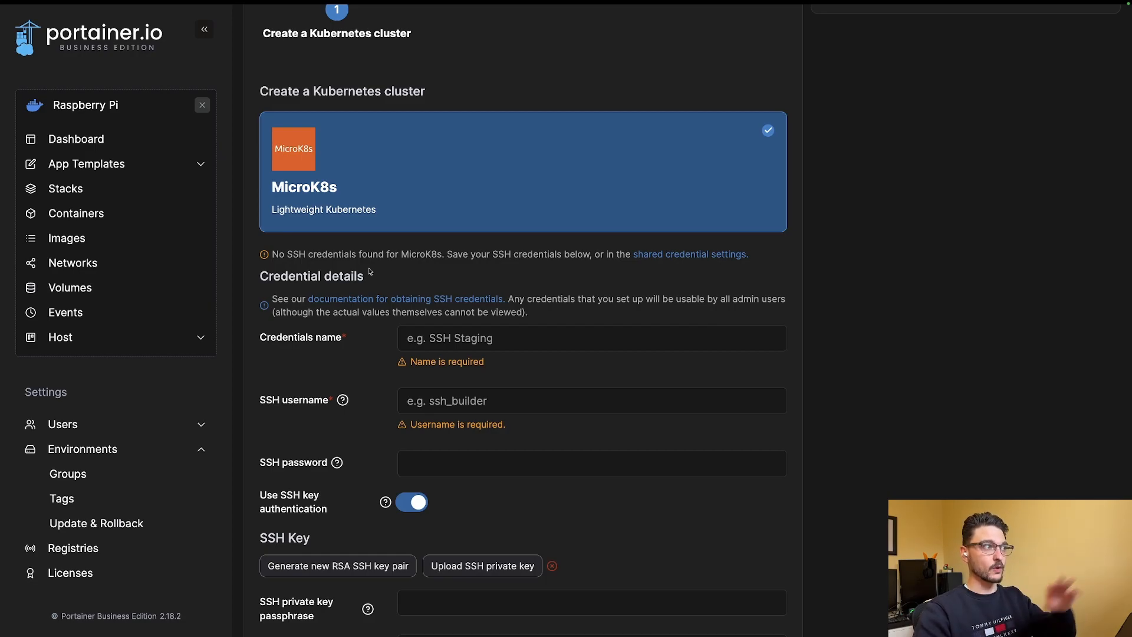
scroll("down", 3)
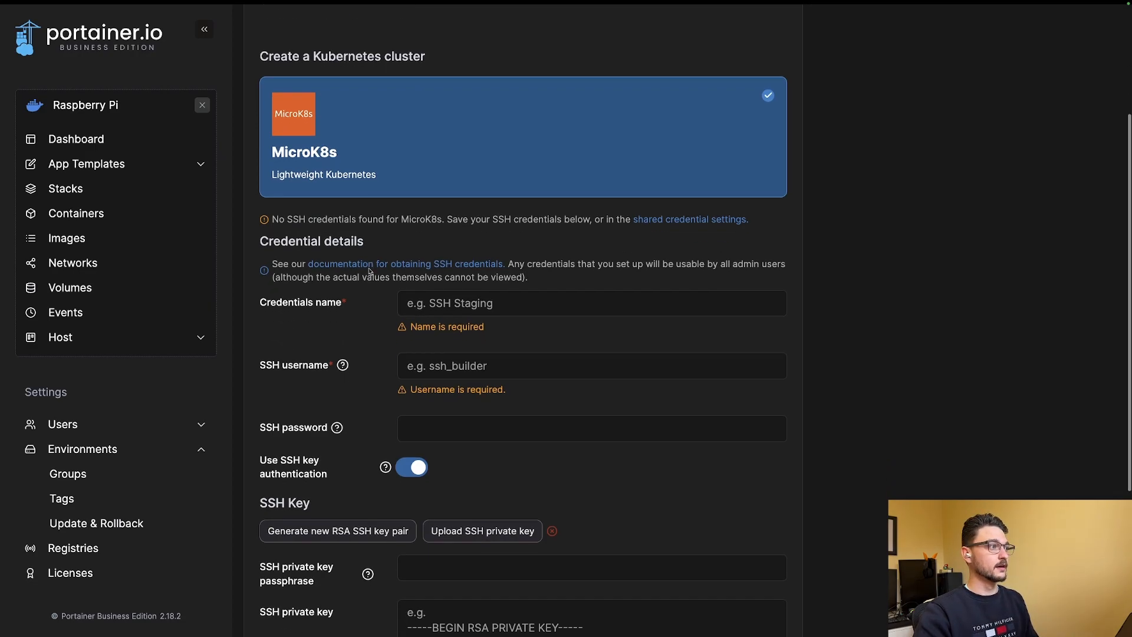
left_click(592, 303)
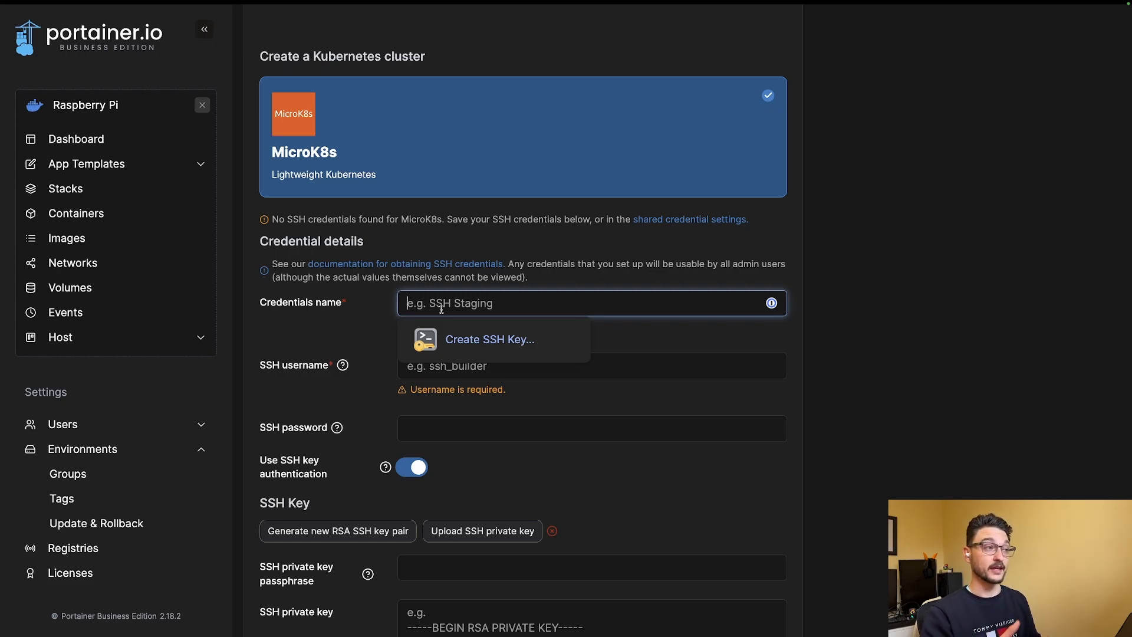
Step: Enter credentials name elzim-creds and SSH username techdox, then move down to the SSH key options
type("e")
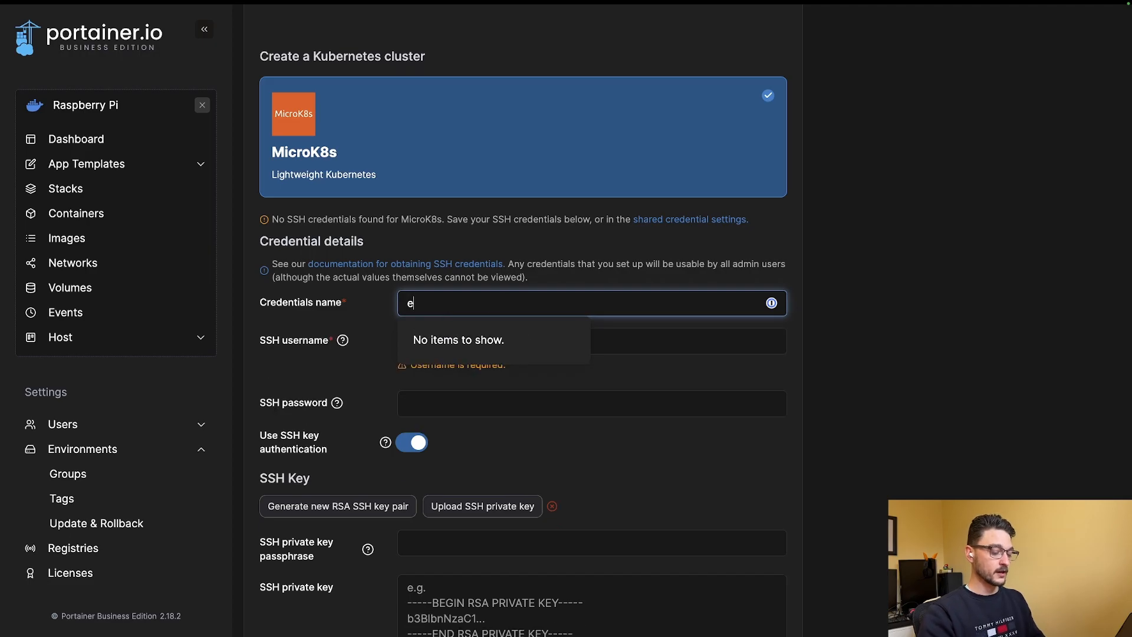
type("lzim-cred")
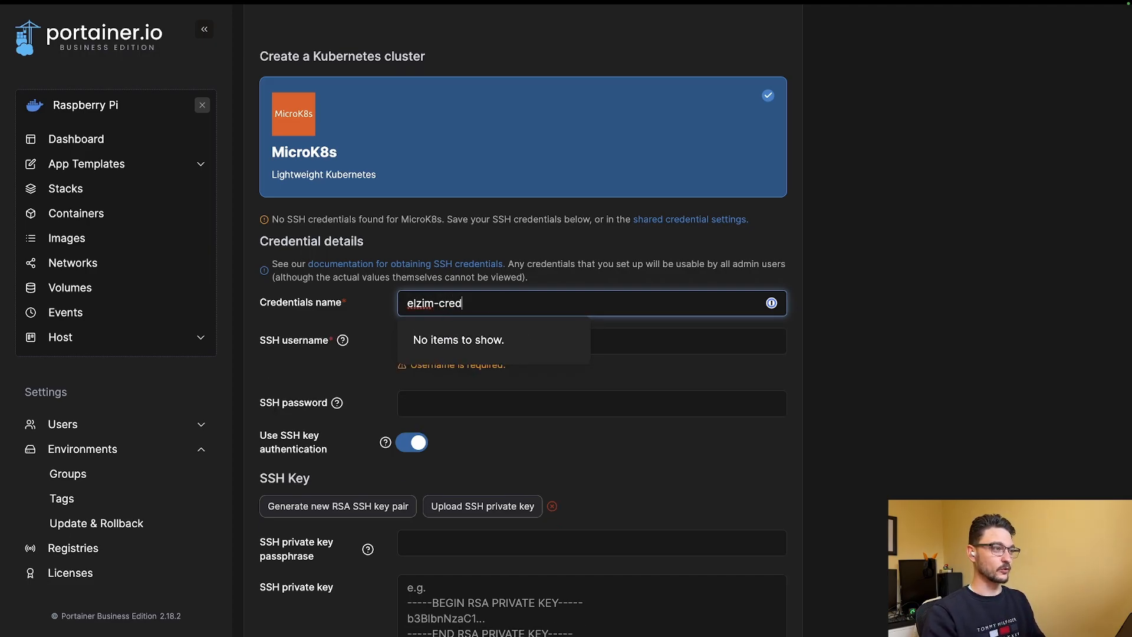
left_click(591, 341)
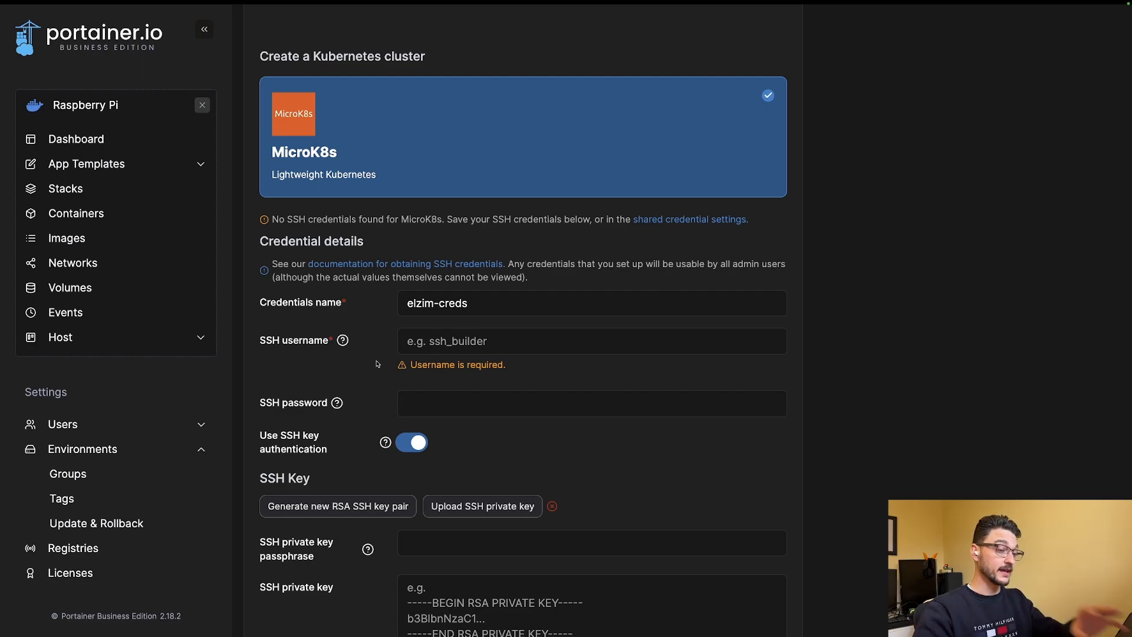
left_click(591, 341)
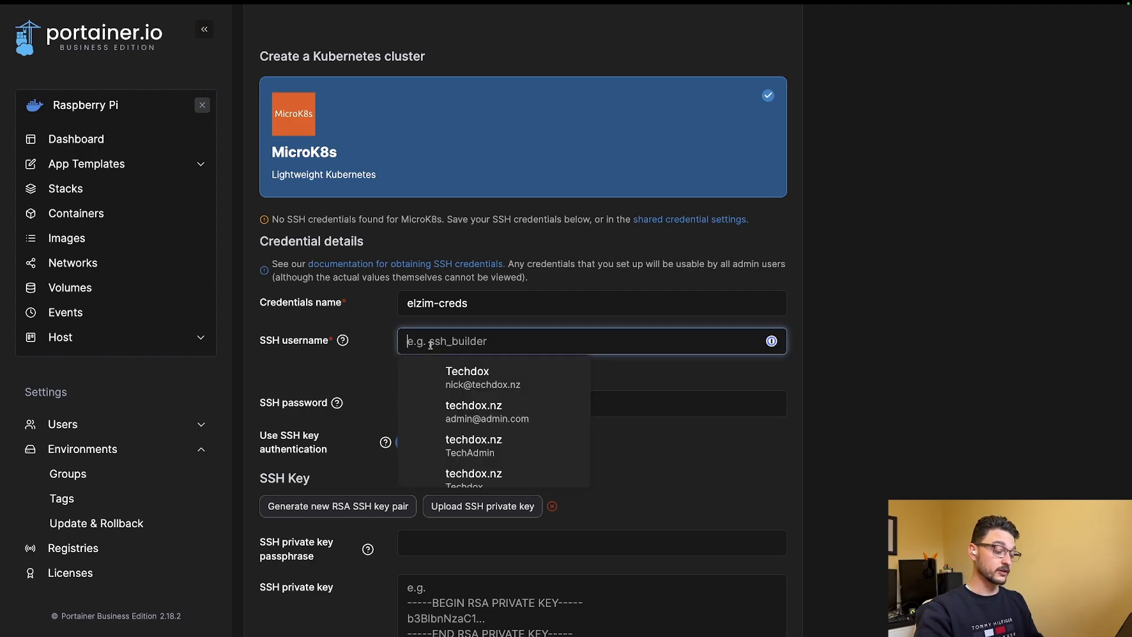
left_click(467, 377)
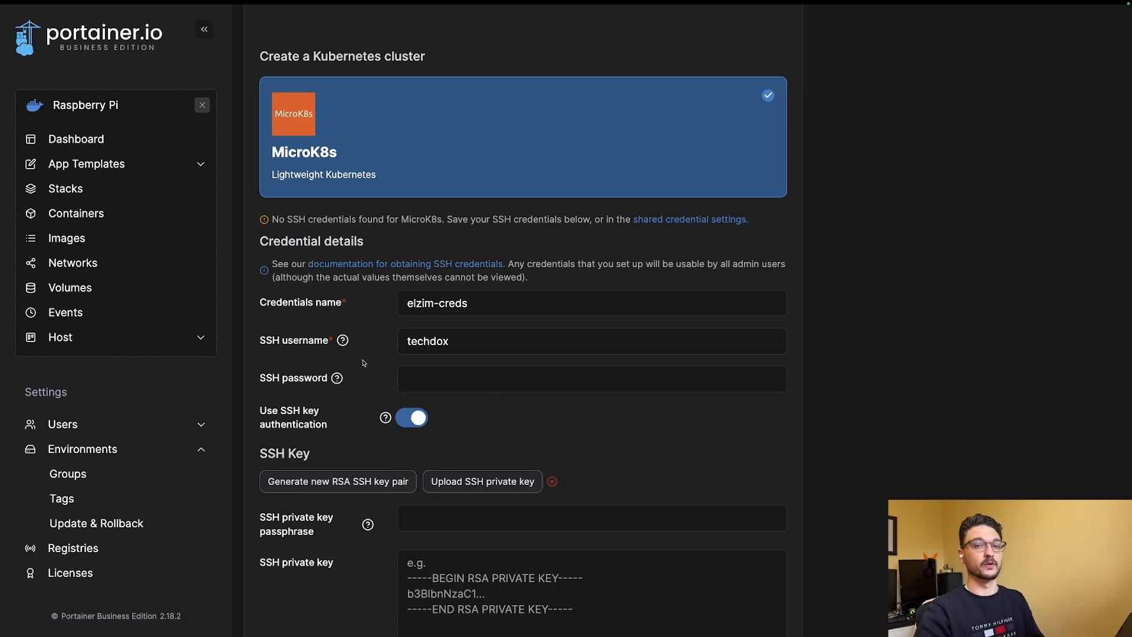
scroll("down", 3)
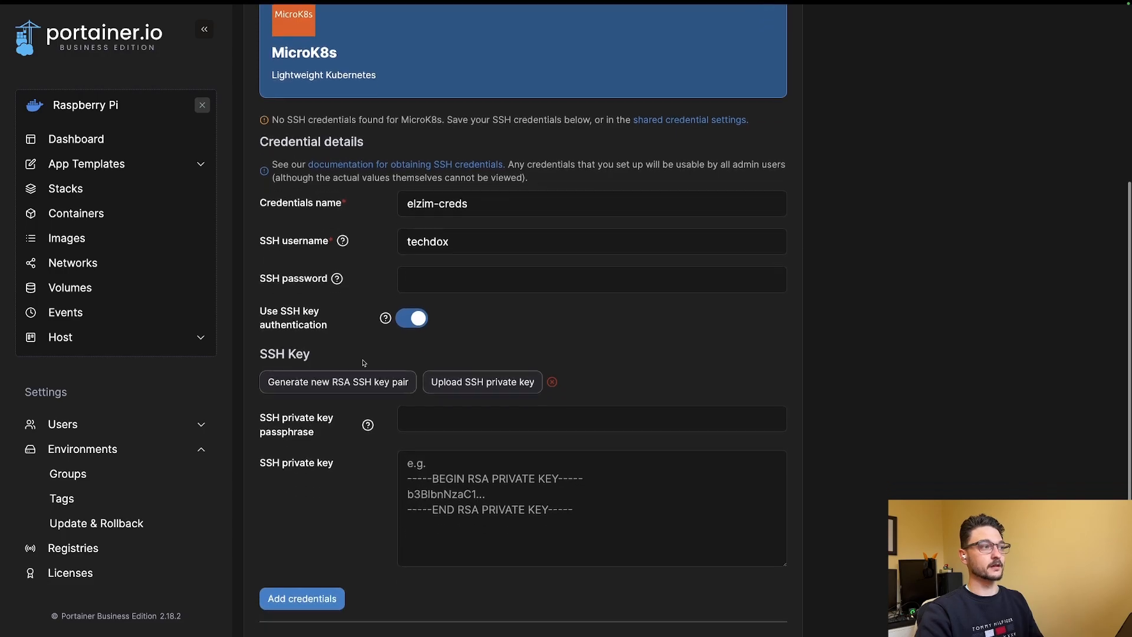
scroll("down", 3)
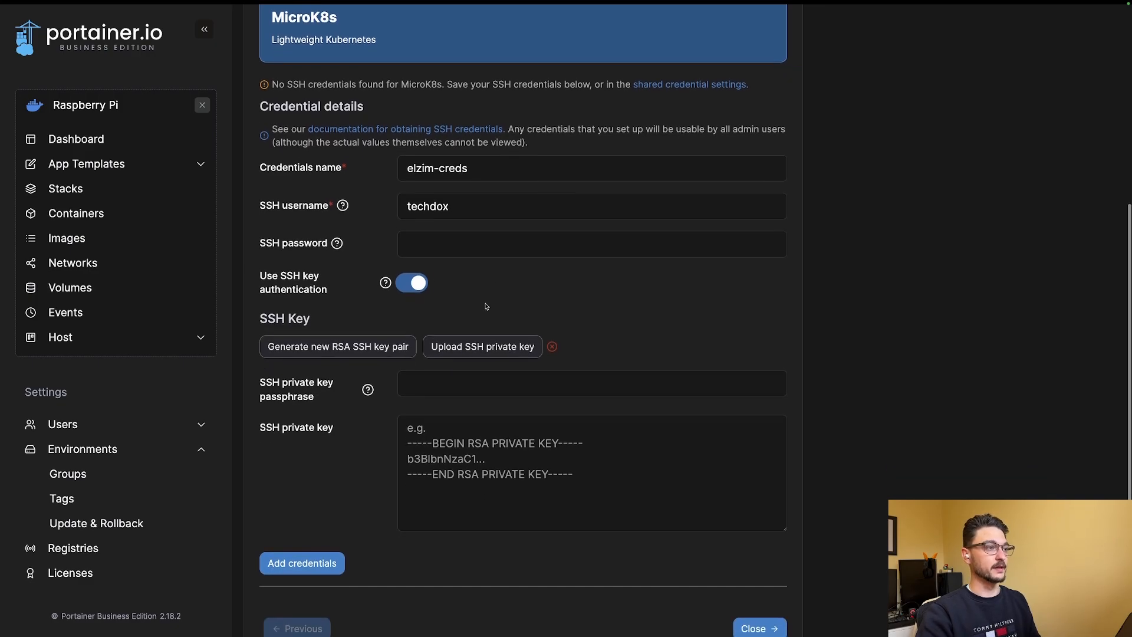
scroll("down", 3)
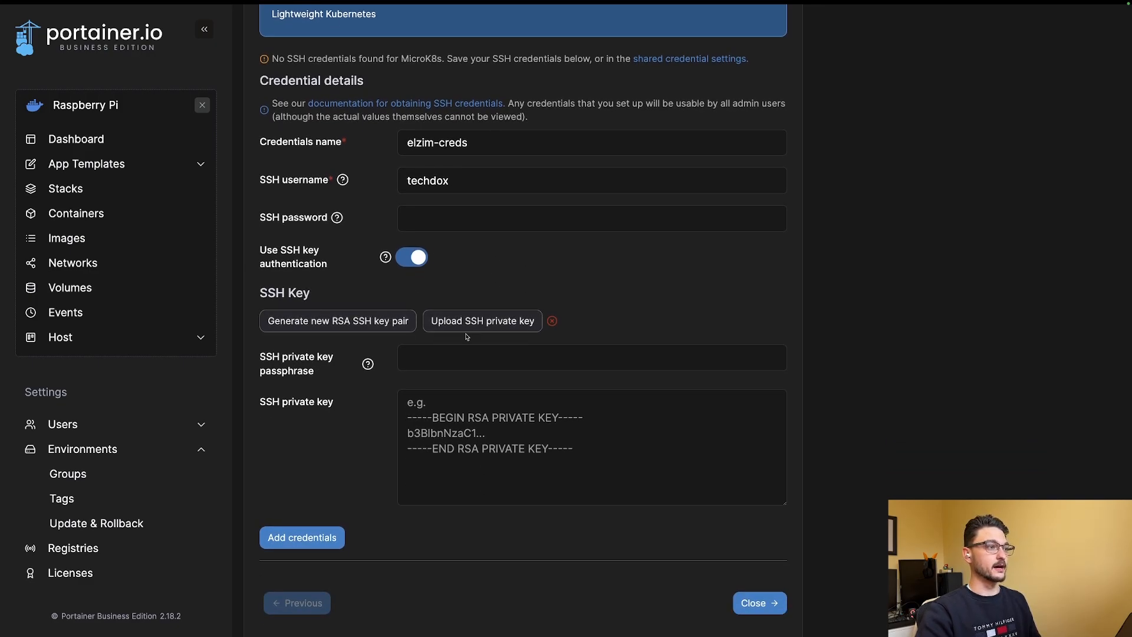
scroll("down", 3)
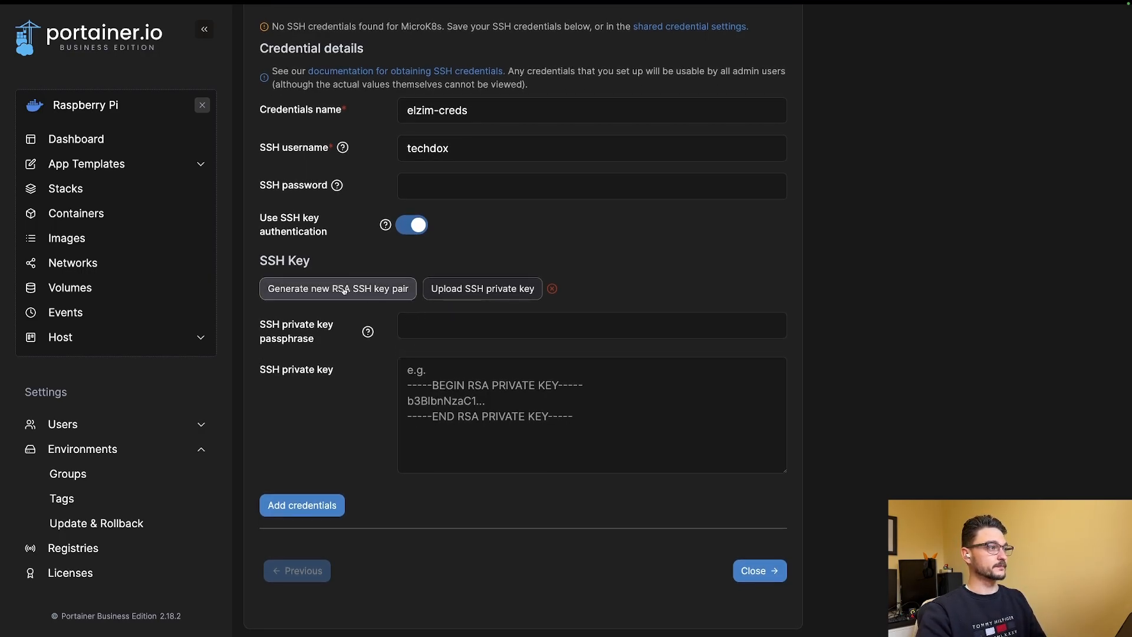
Step: Generate a new RSA SSH key pair with no passphrase for the credentials
left_click(338, 288)
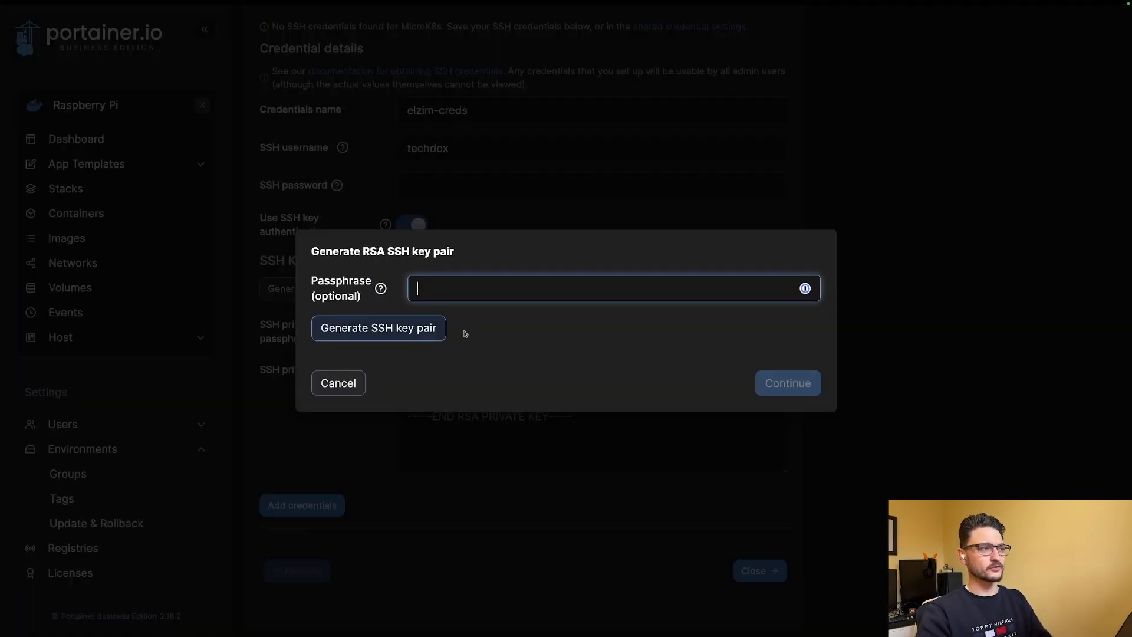
left_click(378, 327)
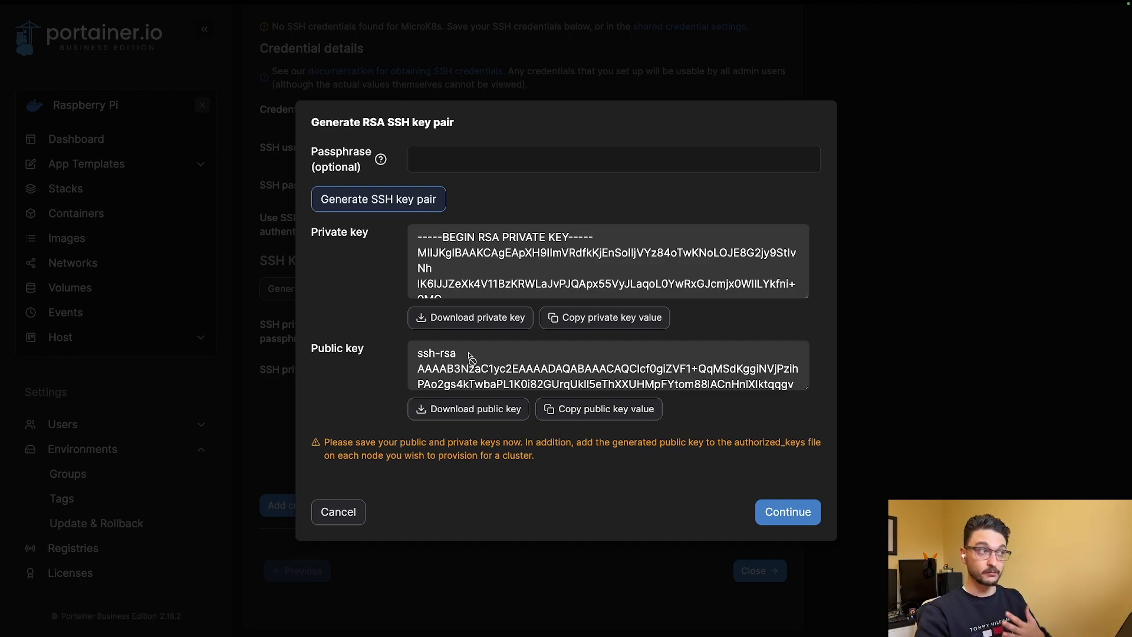
mouse_move(477, 293)
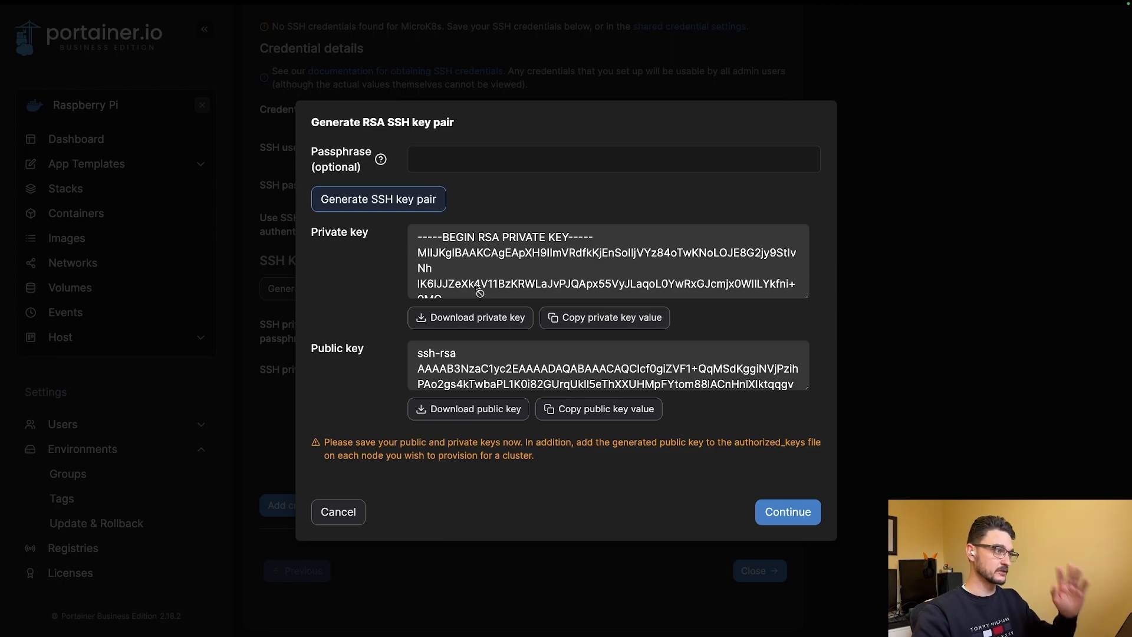
mouse_move(372, 311)
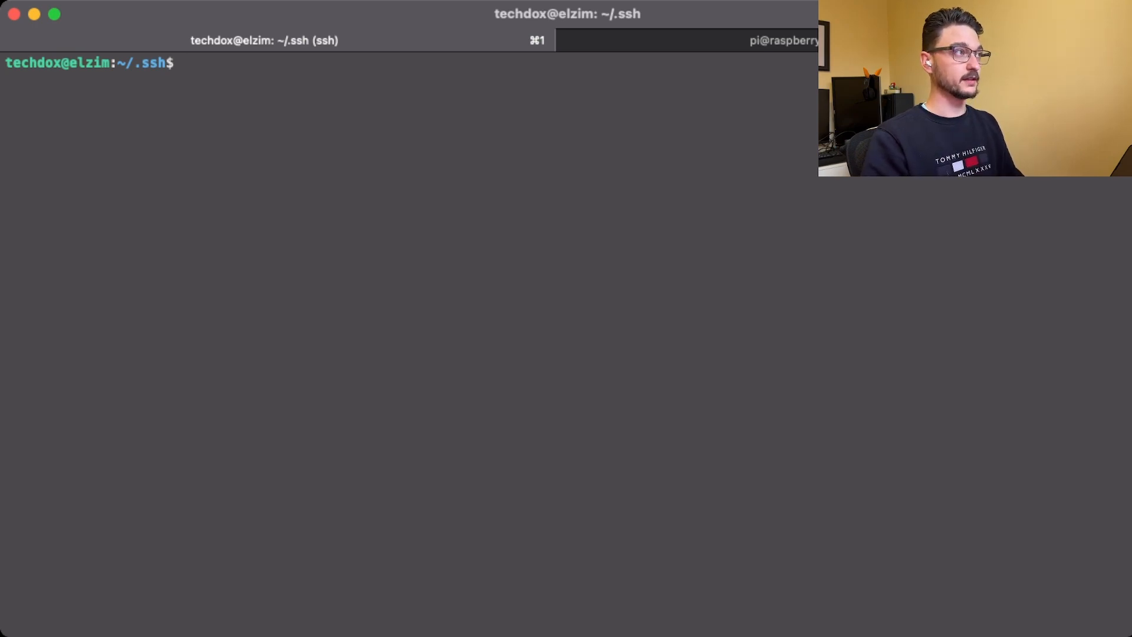
Step: List ~/.ssh on elzim showing authorized_keys, id_rsa and id_rsa.pub, then begin nano
type("ls")
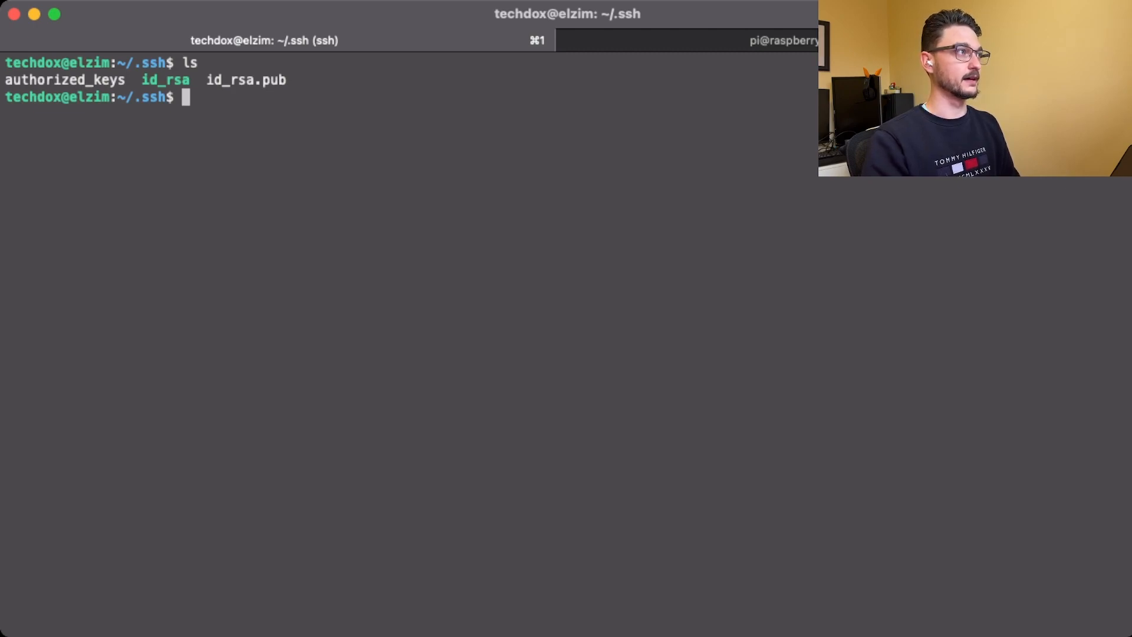
type("nano")
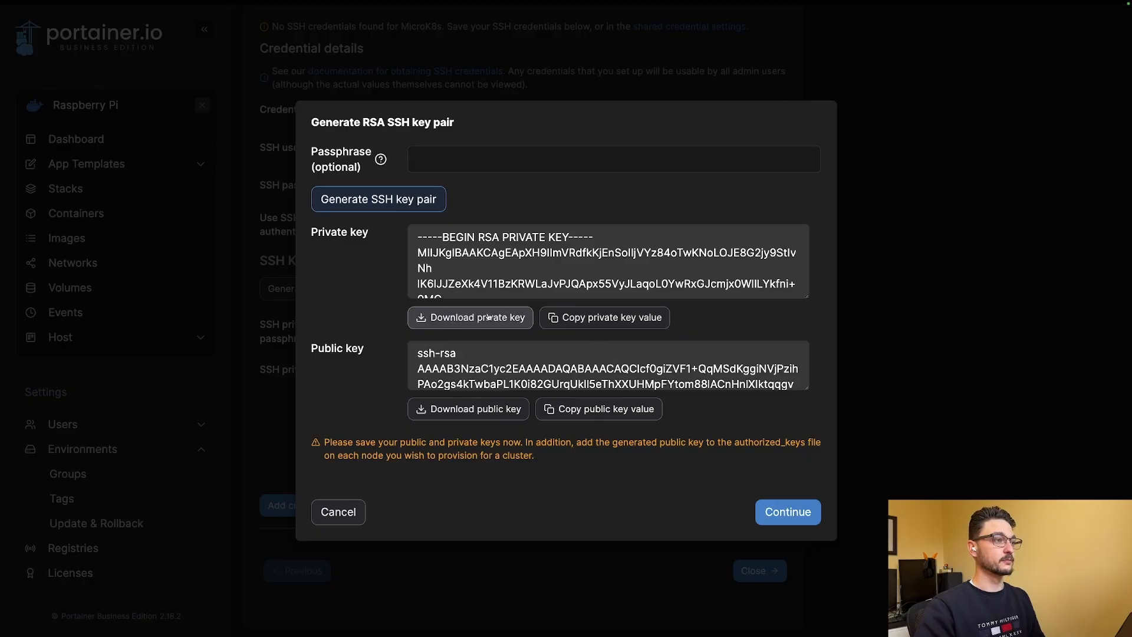
Step: Download the private key, accept the generated key pair and add the elzim-creds credentials
left_click(470, 317)
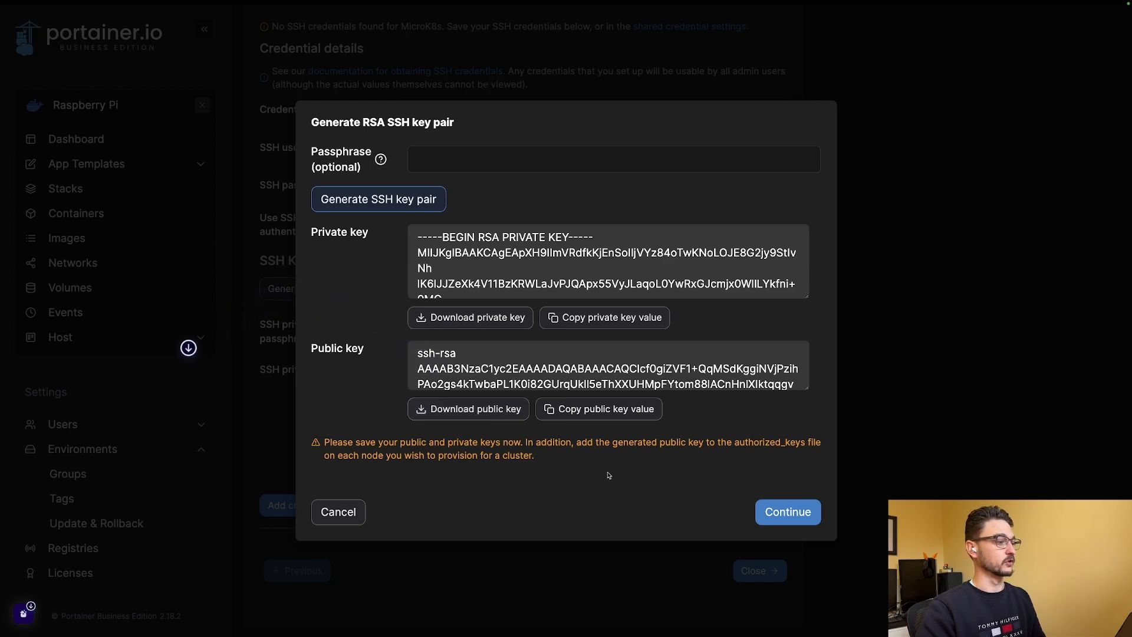
mouse_move(786, 512)
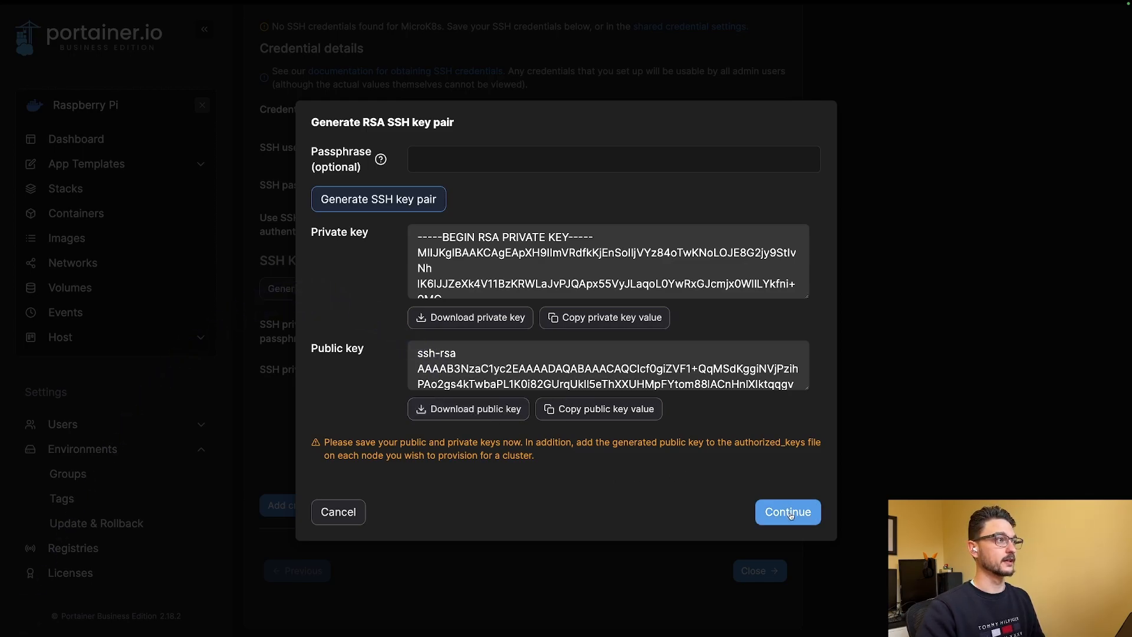
left_click(787, 512)
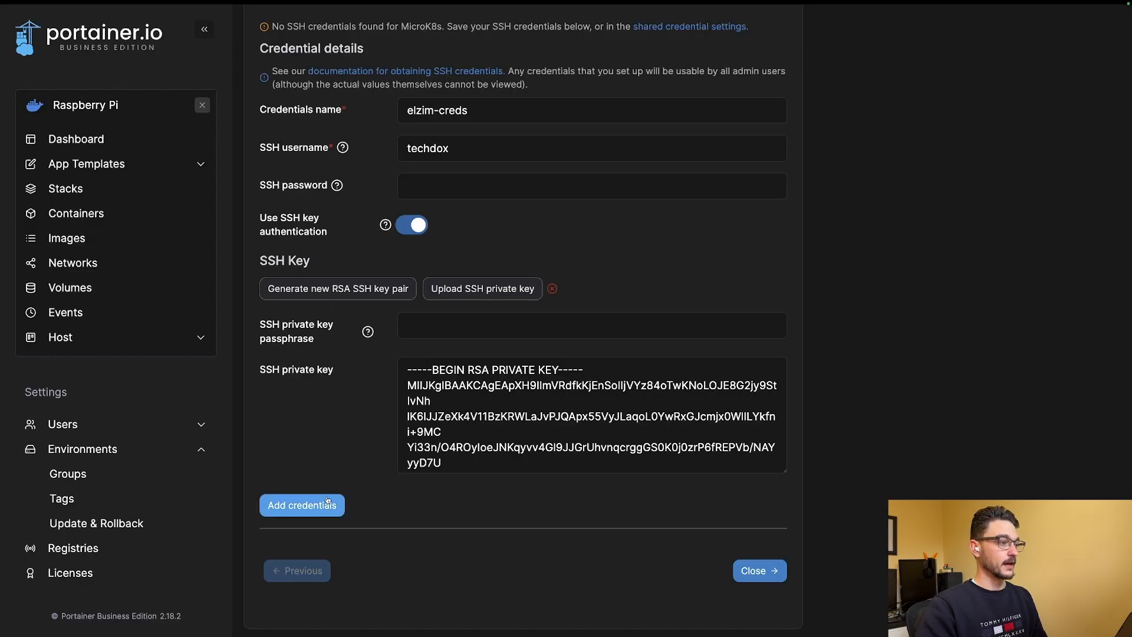
left_click(302, 505)
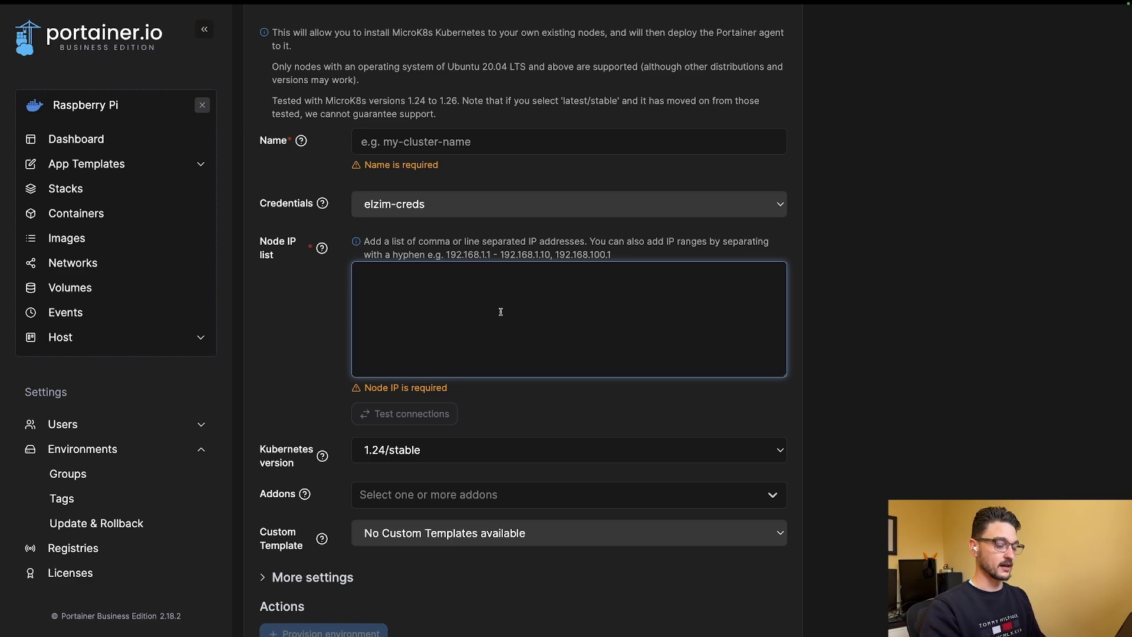
Step: Enter node IP 192.168.68.110 and test connections, confirming 1 of 1 nodes reachable
type("192.")
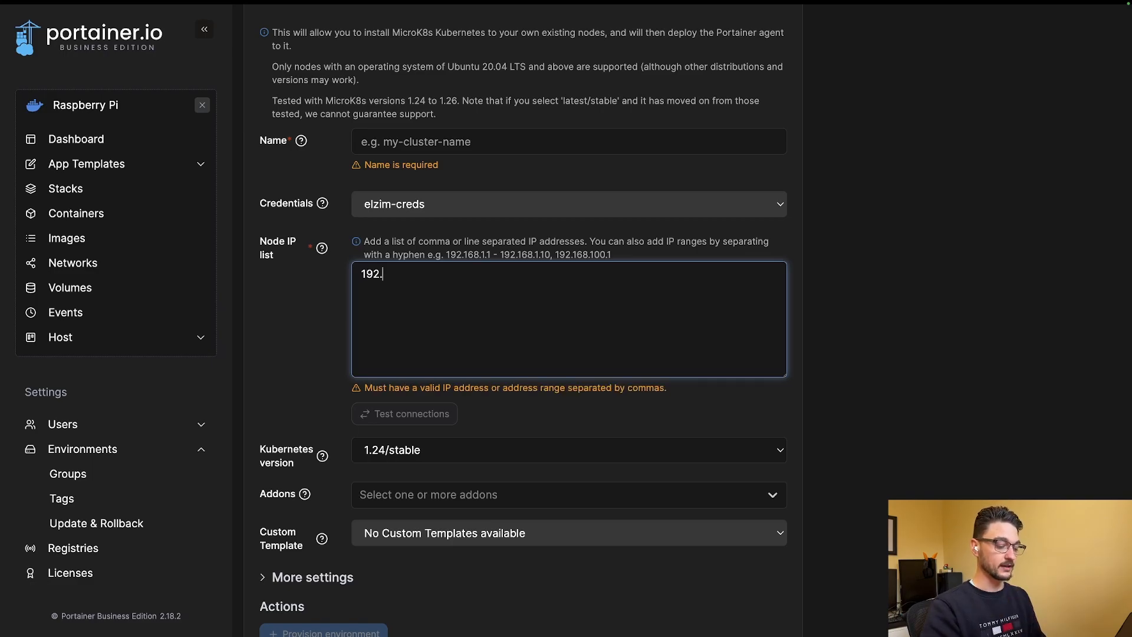
type("1")
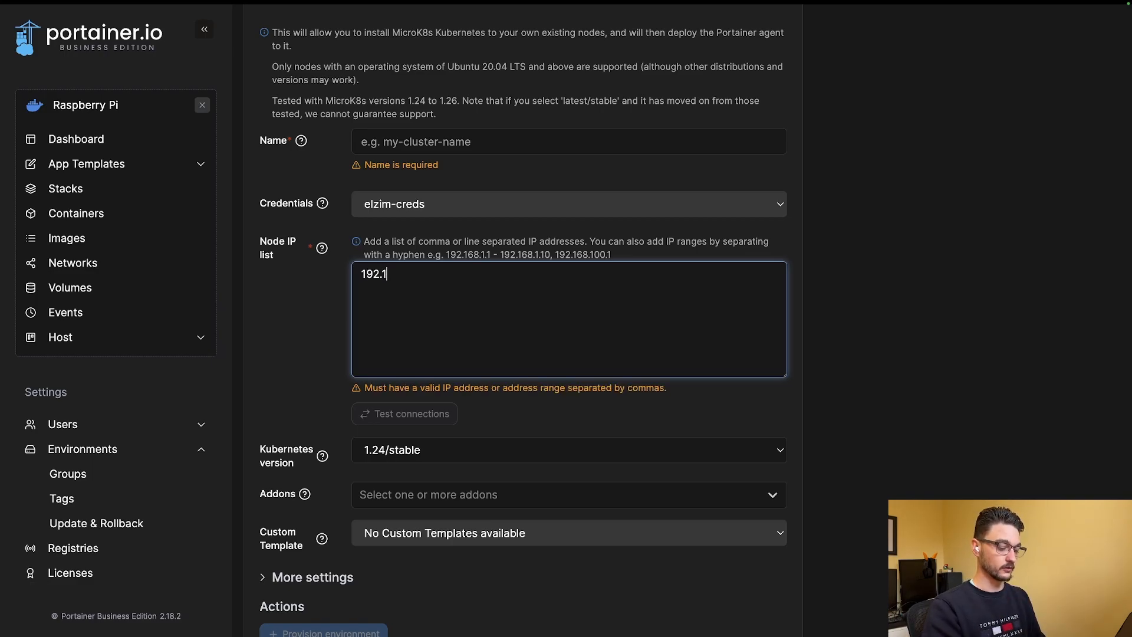
type("68.68.110")
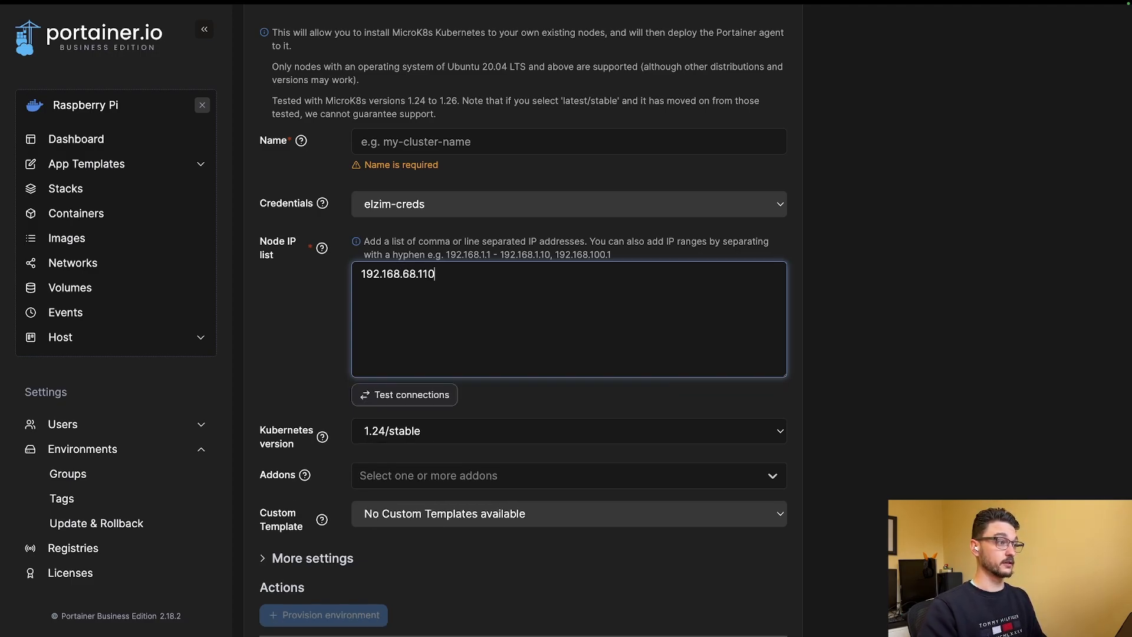
left_click(405, 394)
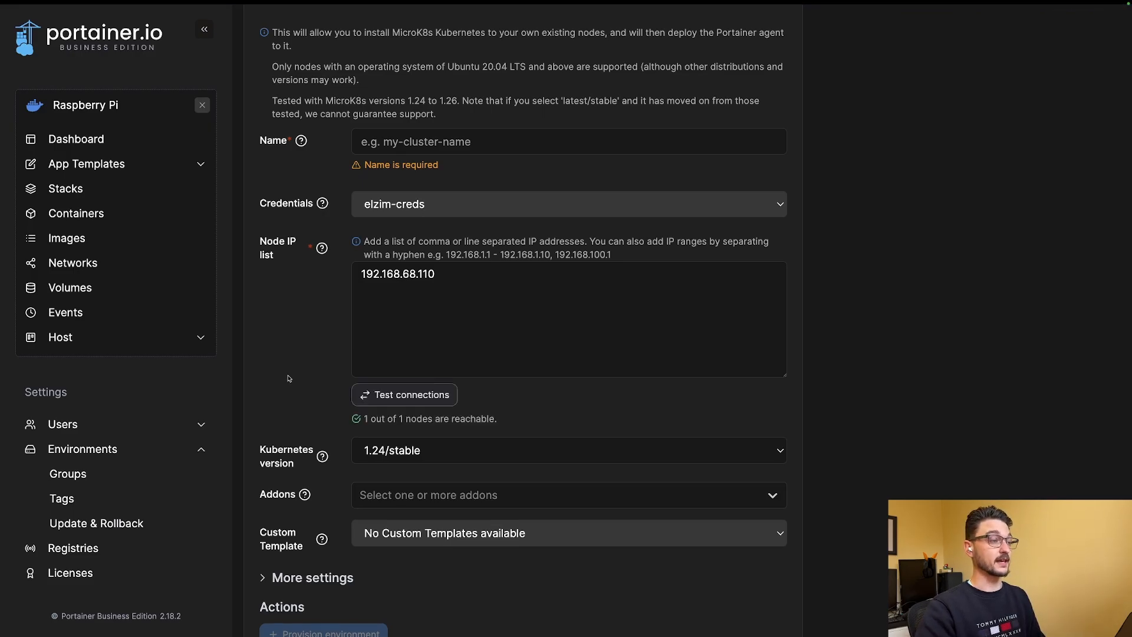
scroll("down", 3)
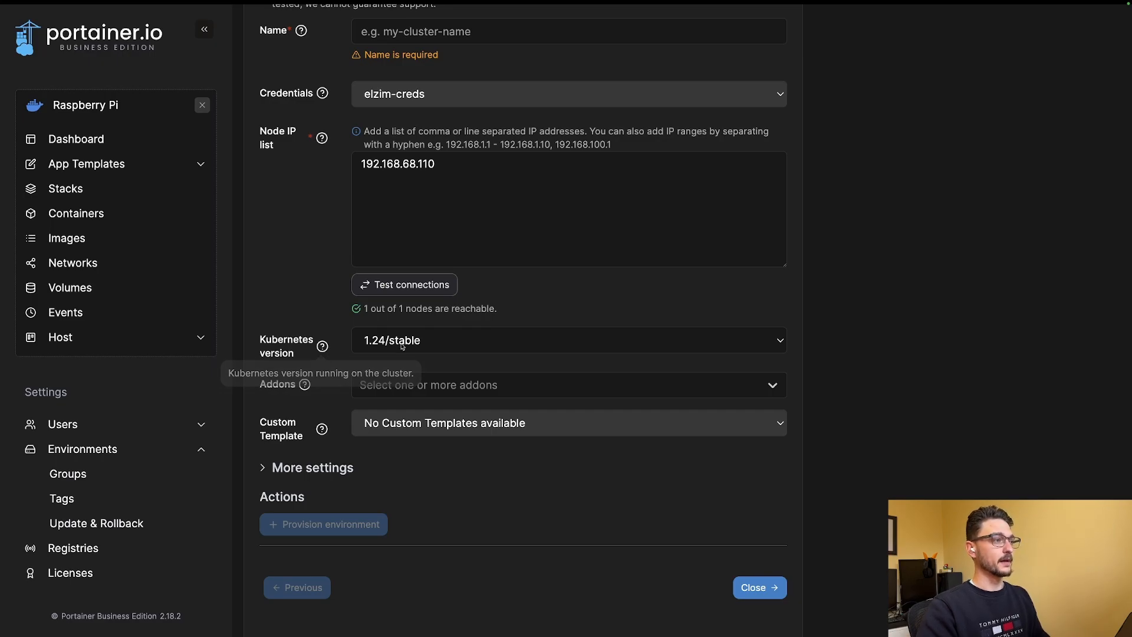
left_click(569, 340)
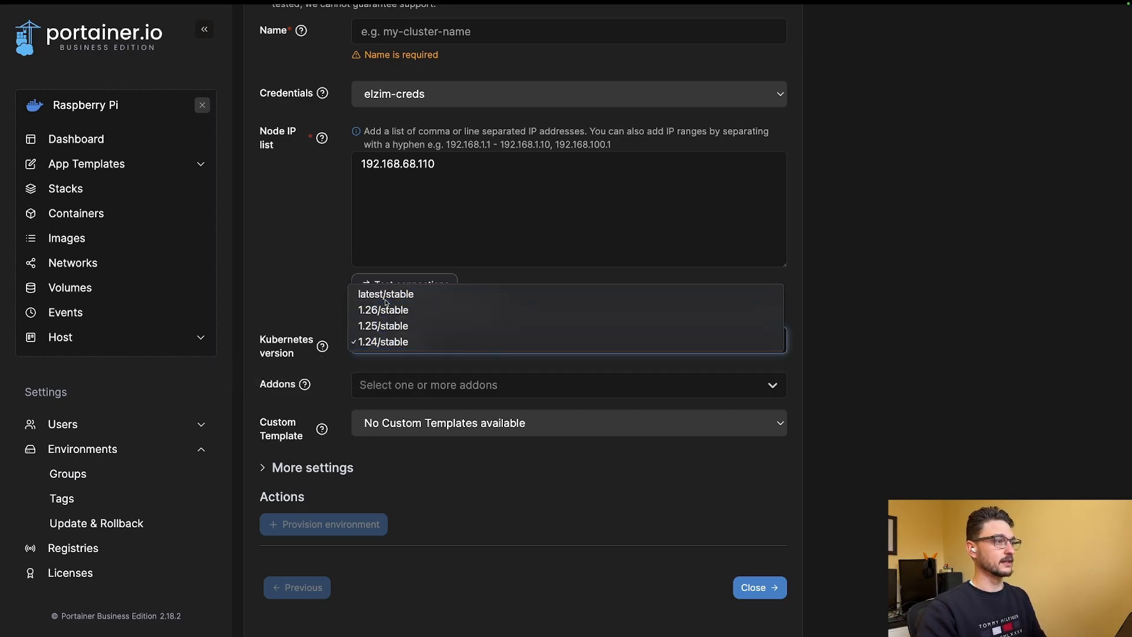
left_click(385, 294)
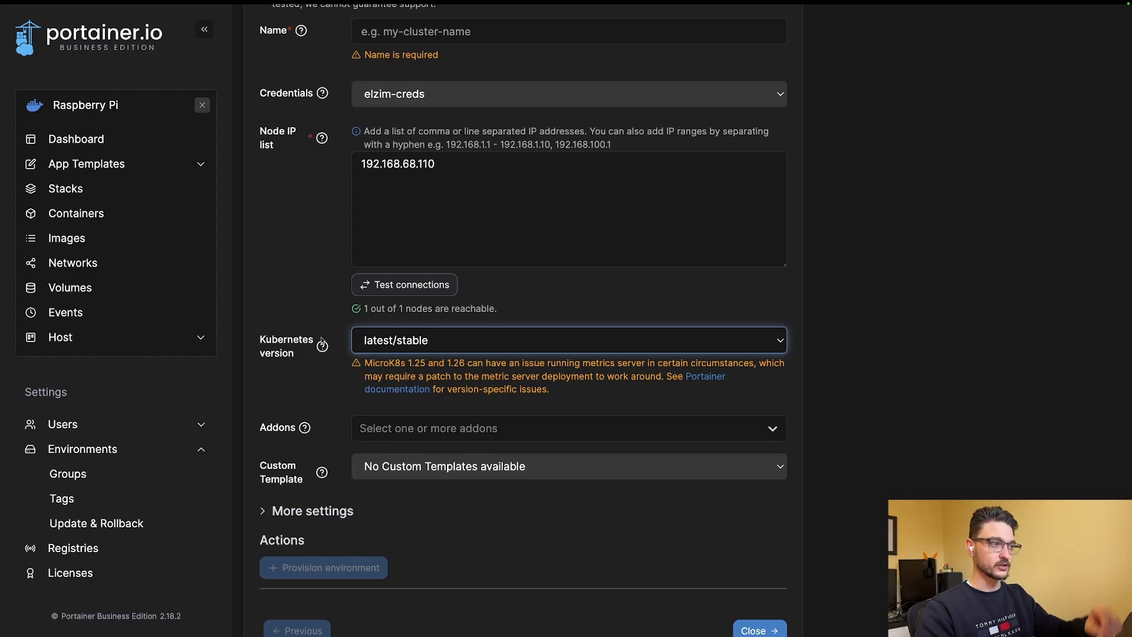
left_click(569, 340)
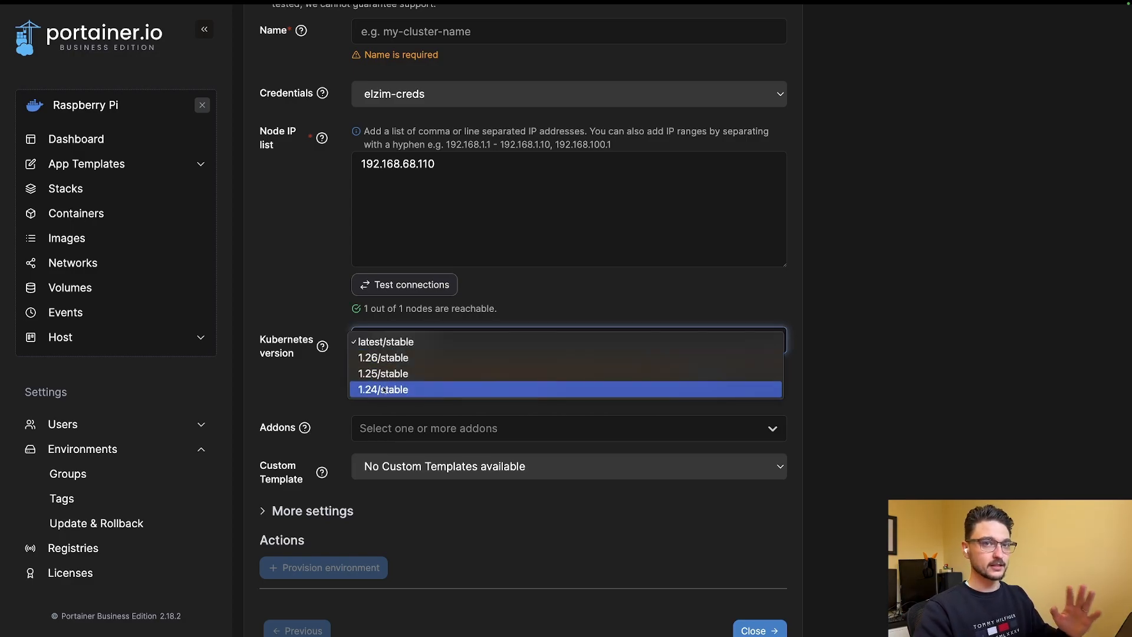
left_click(382, 390)
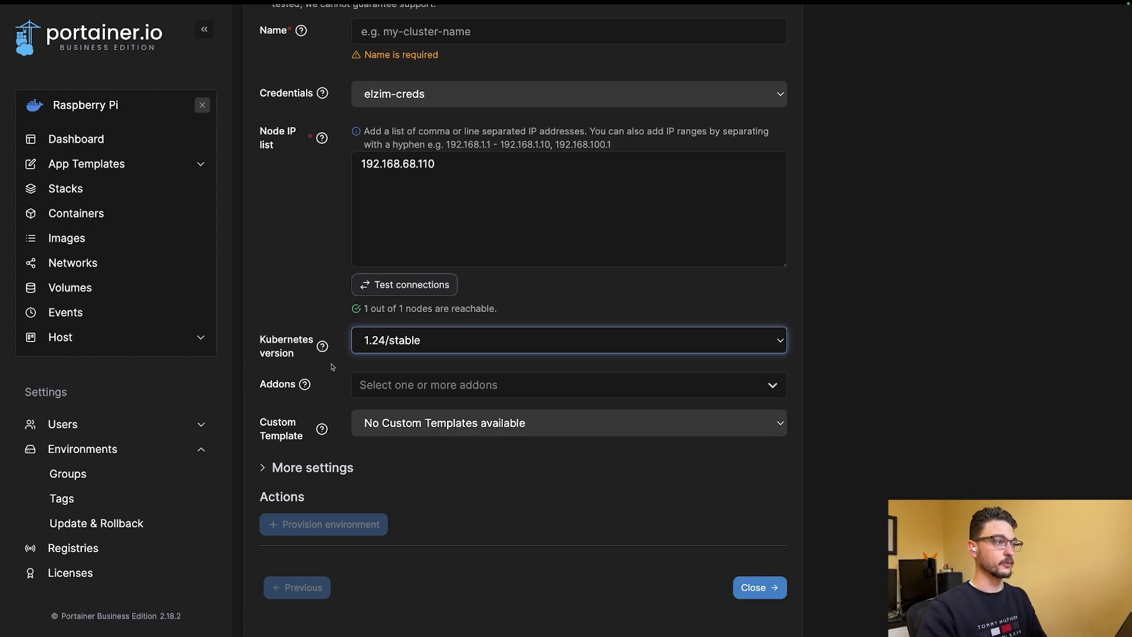
scroll("down", 3)
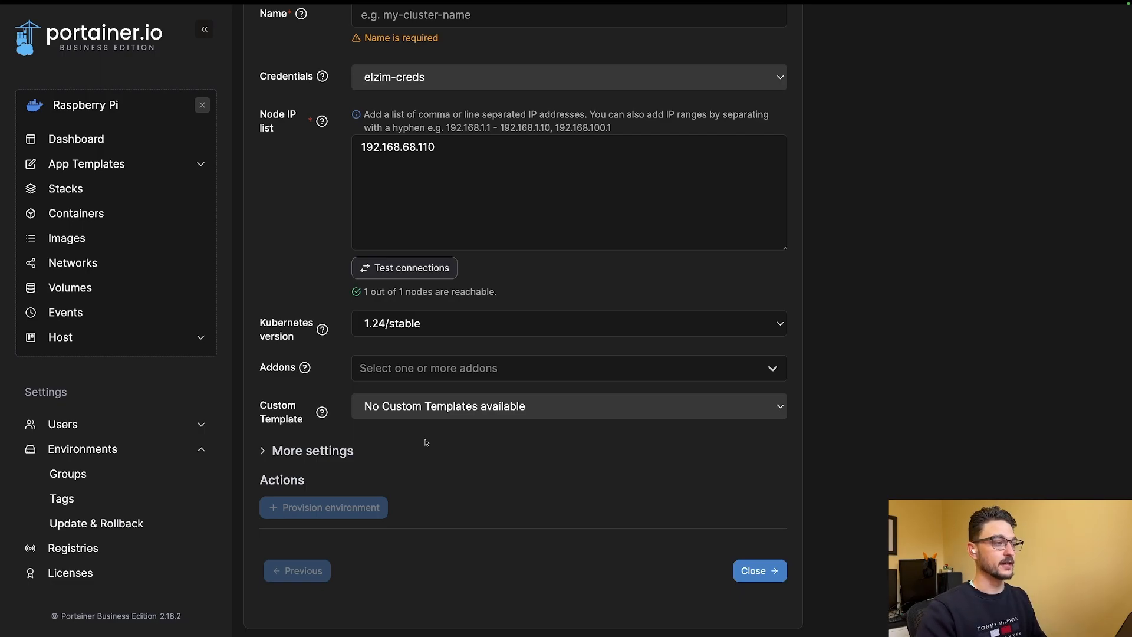
mouse_move(400, 352)
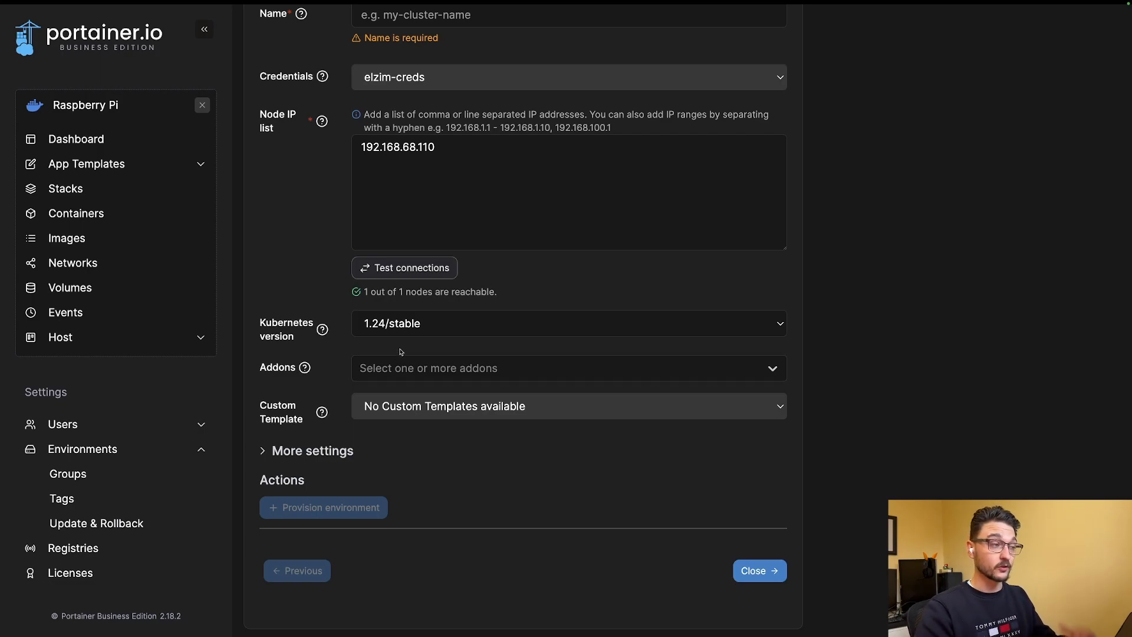
left_click(569, 368)
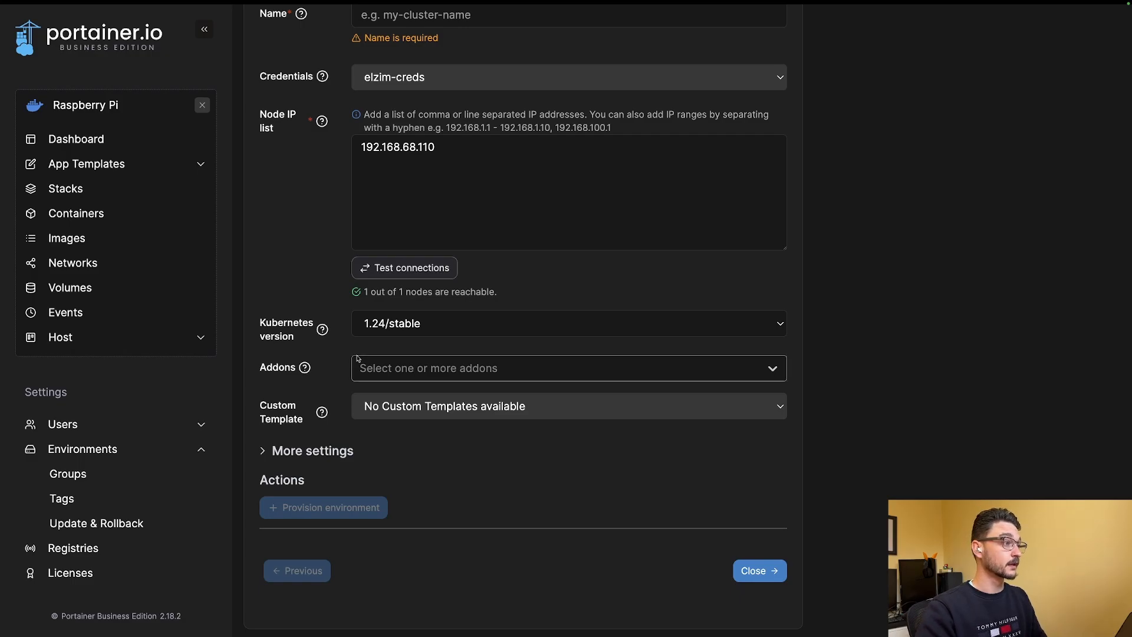
left_click(569, 368)
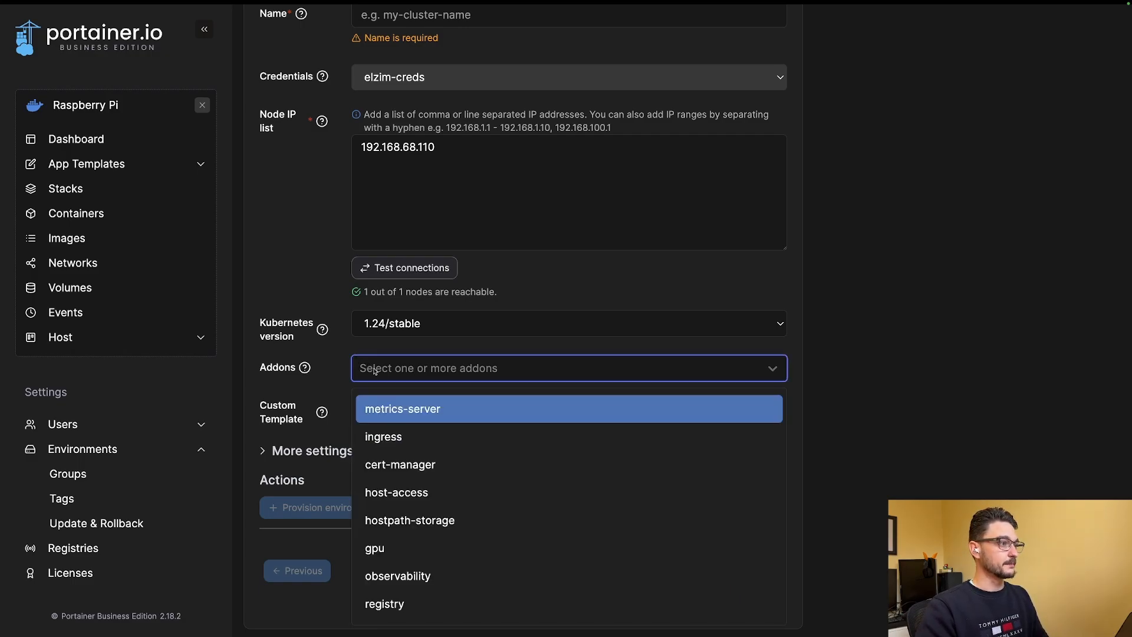
mouse_move(426, 436)
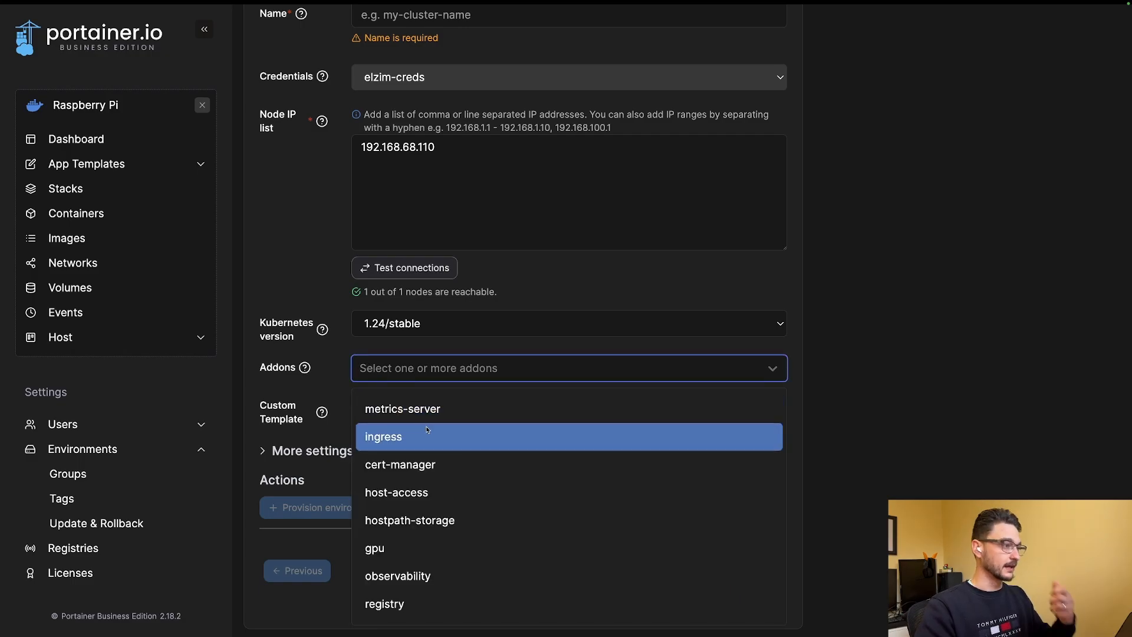
mouse_move(438, 483)
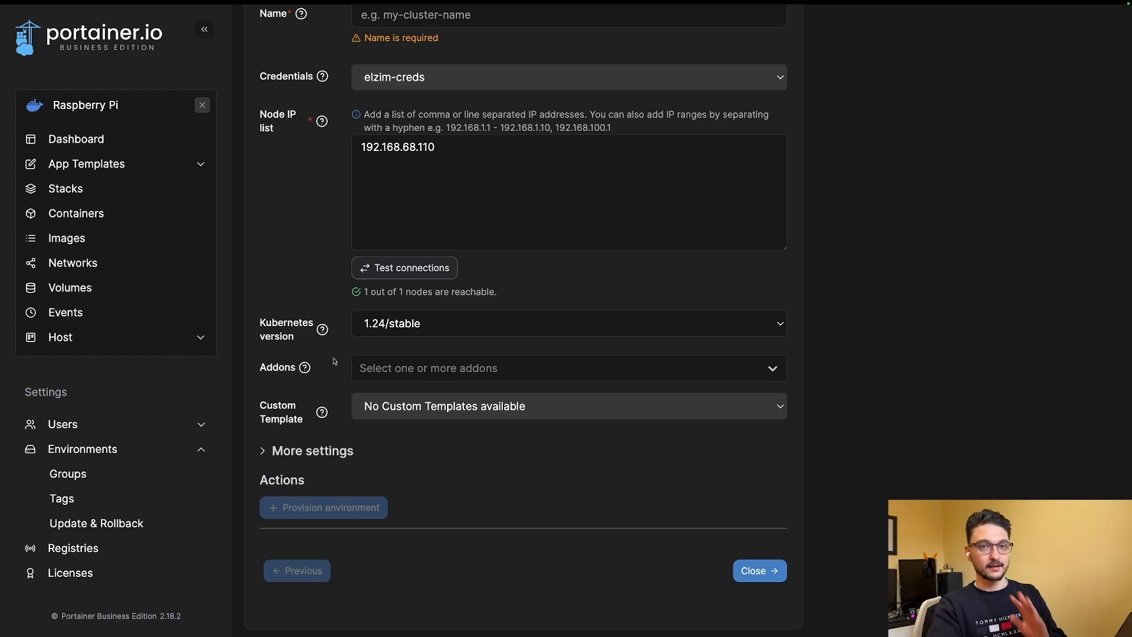
mouse_move(366, 421)
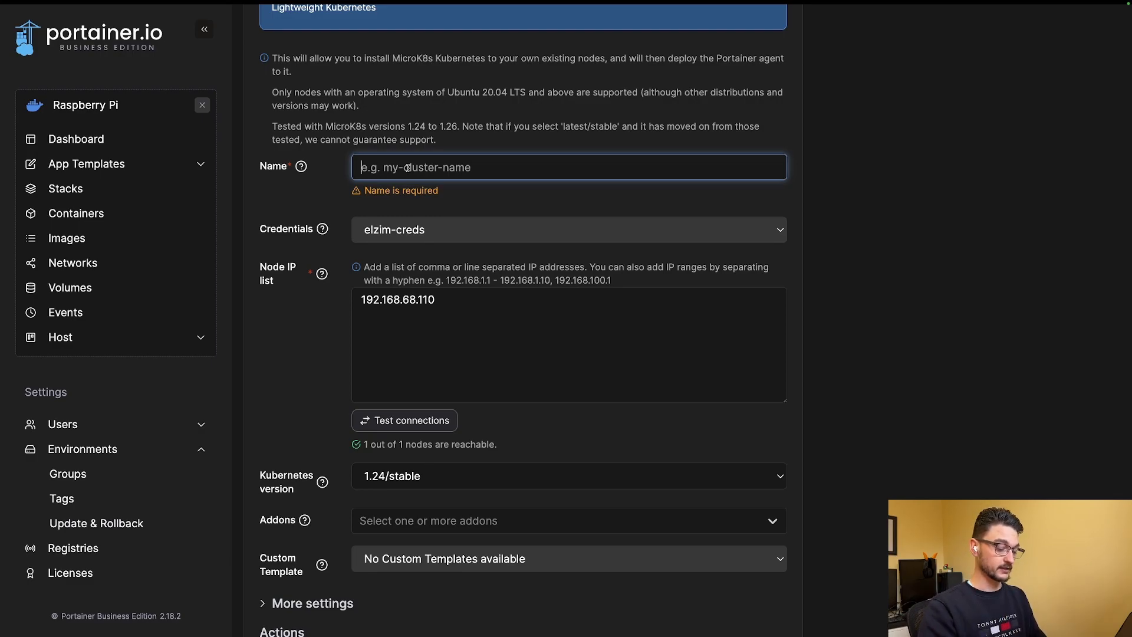
Step: Name the environment elzim-cluster and provision it on the reachable node
type("elzim-cl")
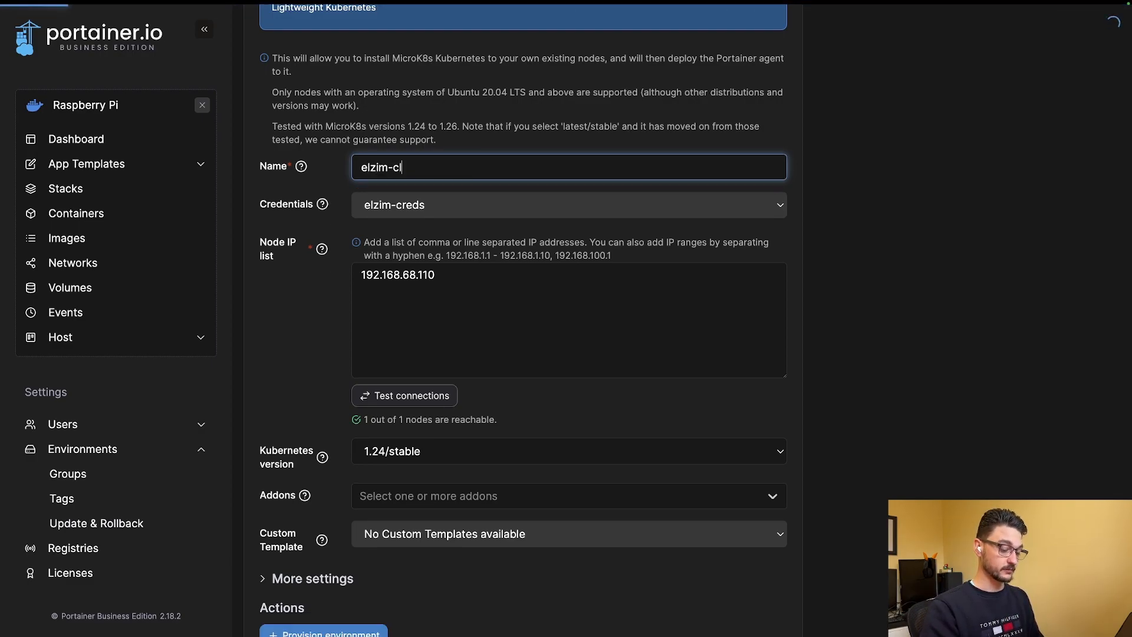
type("uster")
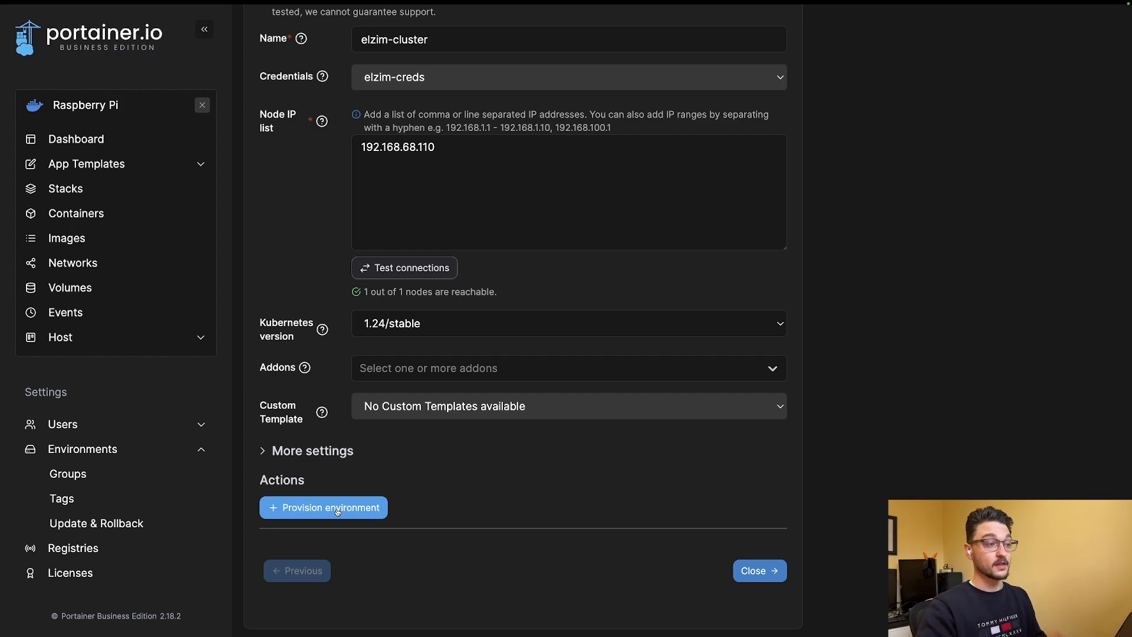
left_click(323, 507)
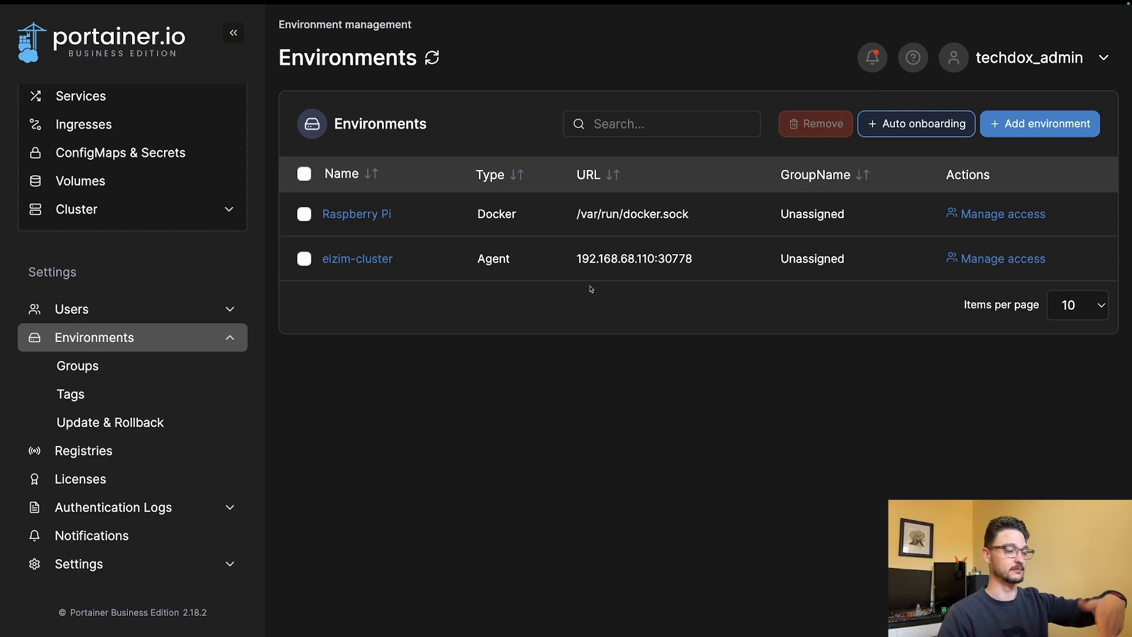
mouse_move(588, 359)
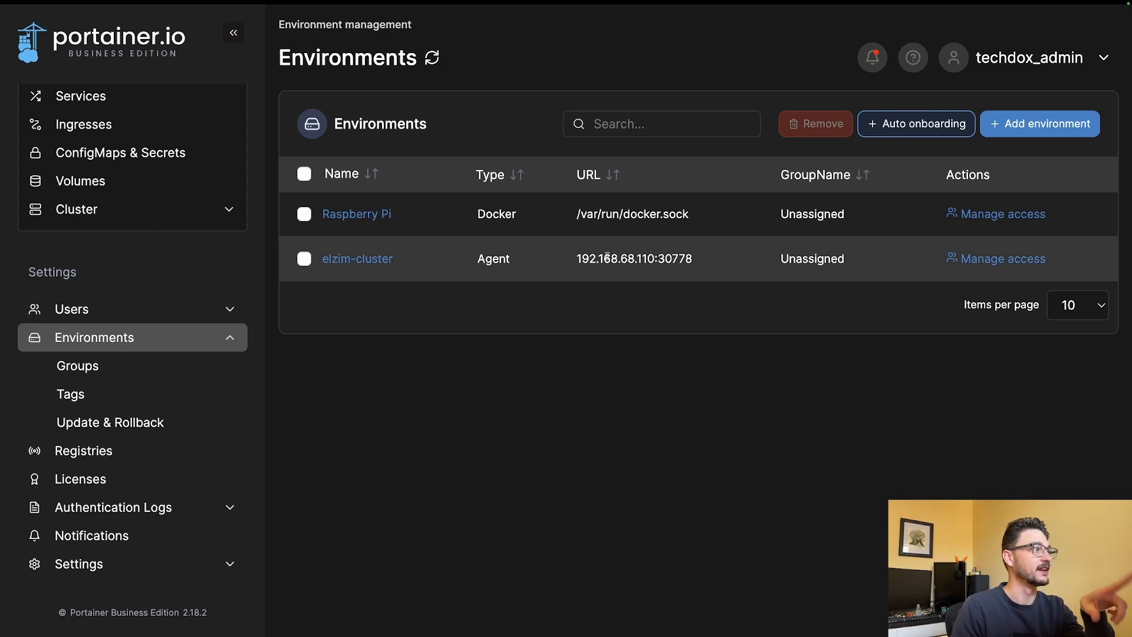
Step: Go to Home and scroll to the elzim-cluster card showing Up
left_click(356, 259)
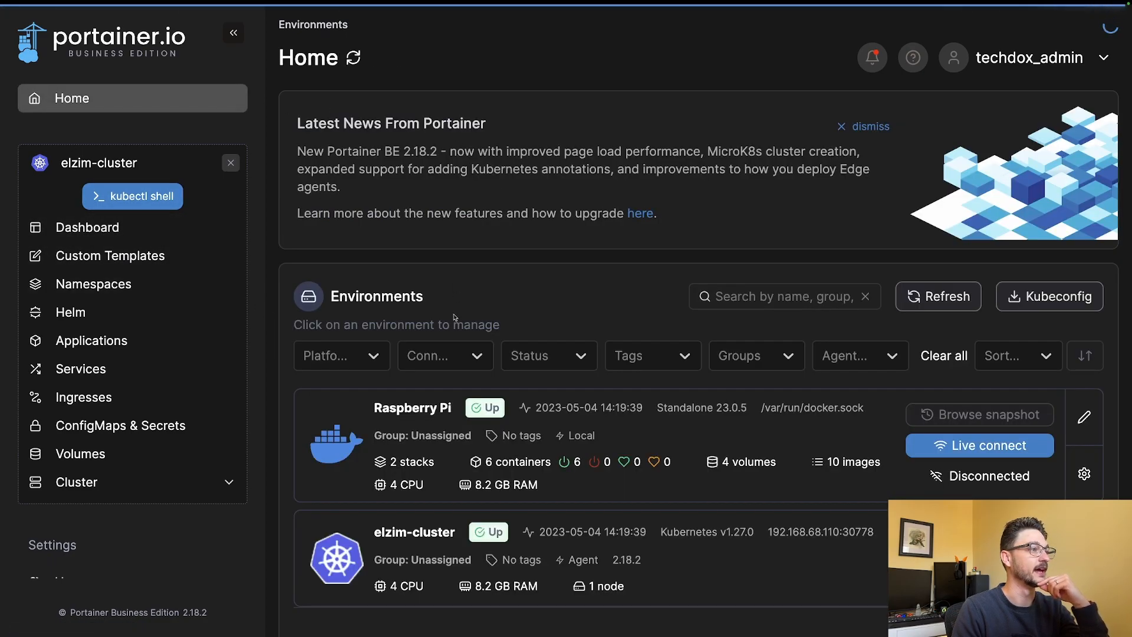
scroll("down", 3)
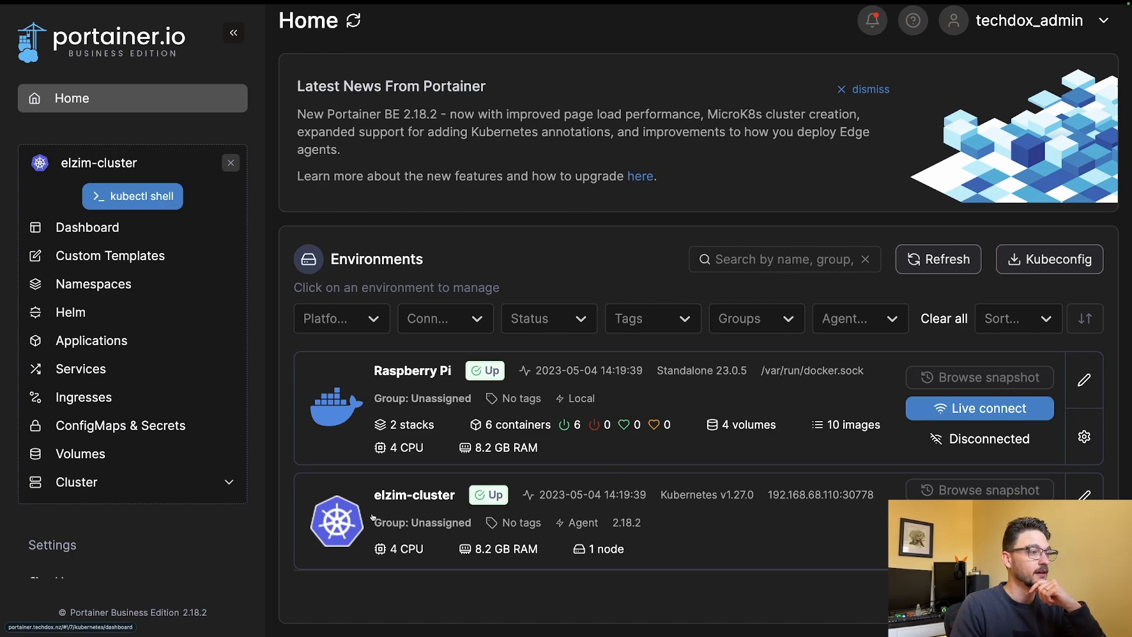
mouse_move(690, 540)
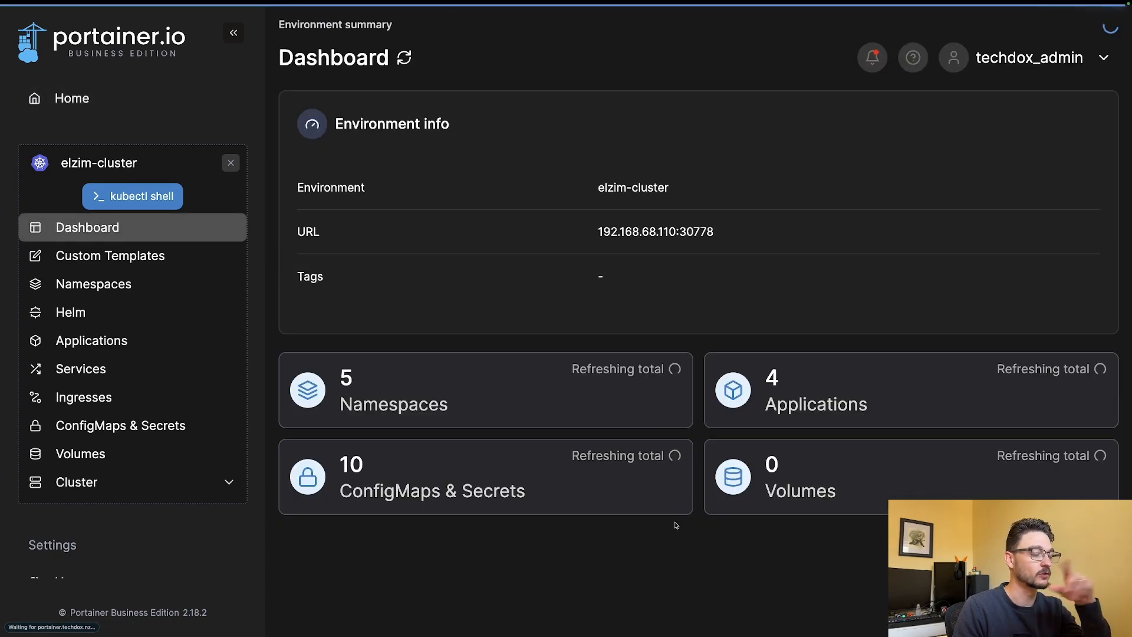
Step: Show system resources in the Applications list, revealing calico-kube-controllers, calico-node, coredns and portainer-agent
left_click(92, 340)
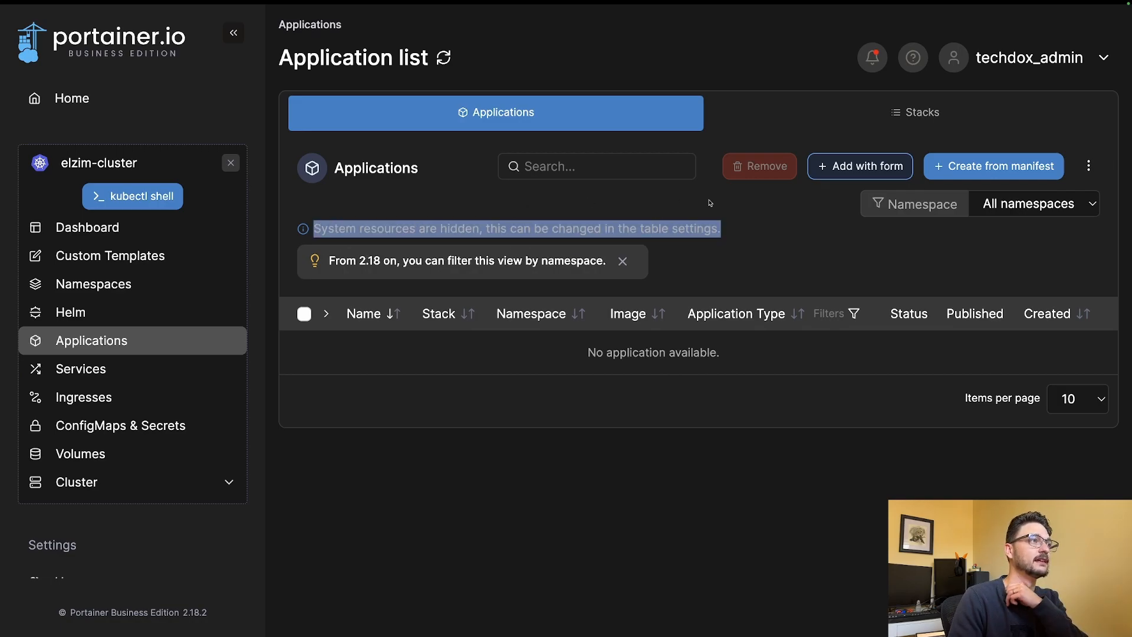
left_click(1089, 167)
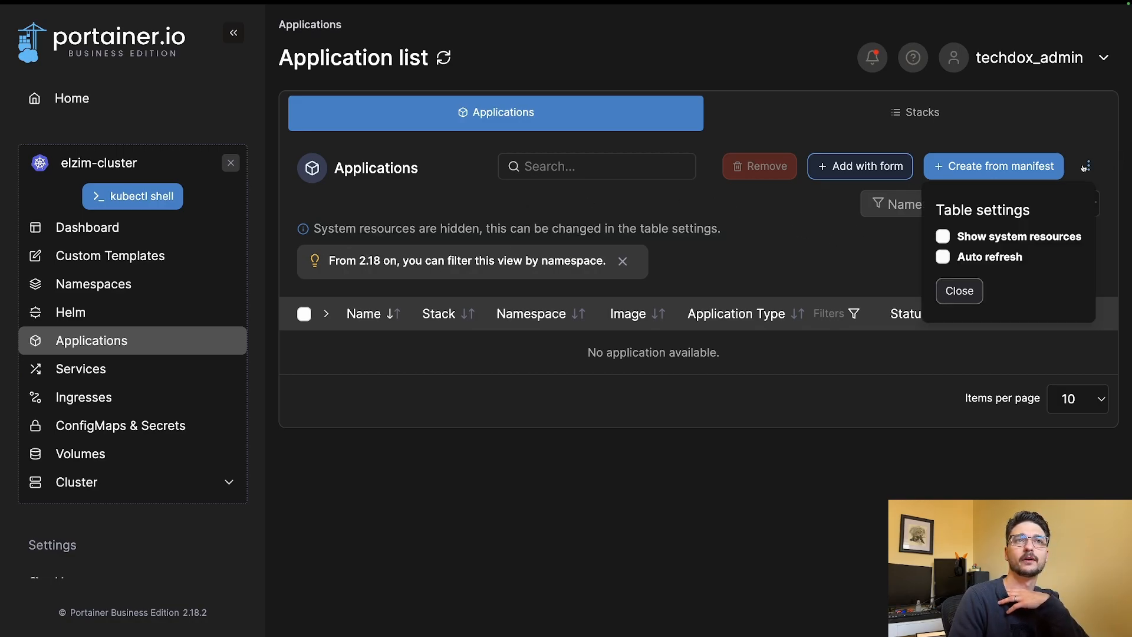
left_click(943, 236)
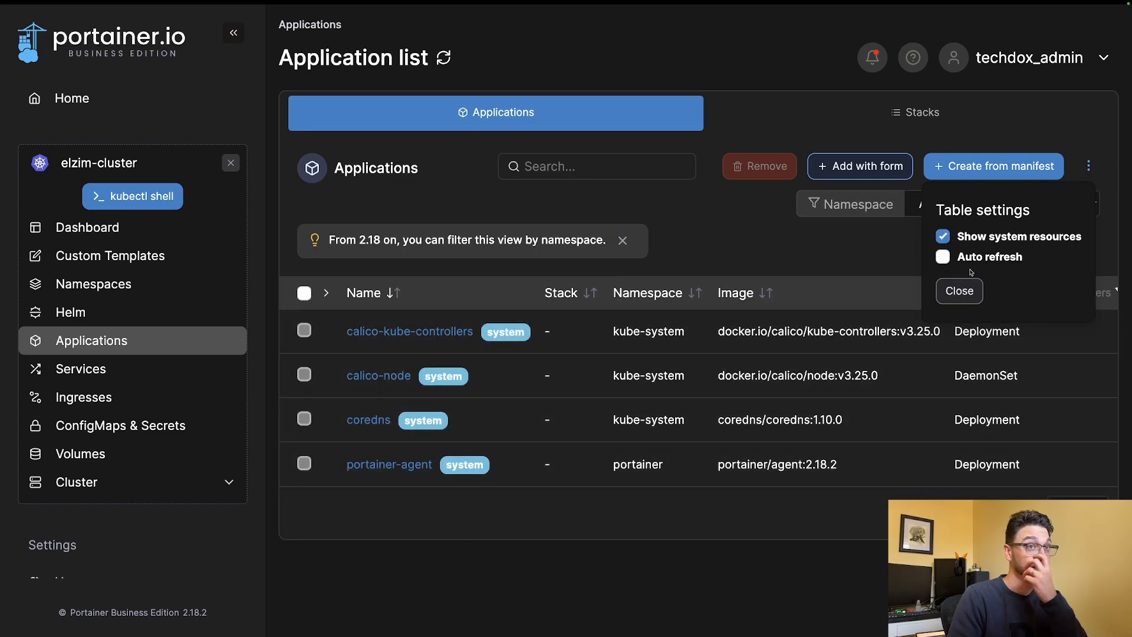
left_click(959, 290)
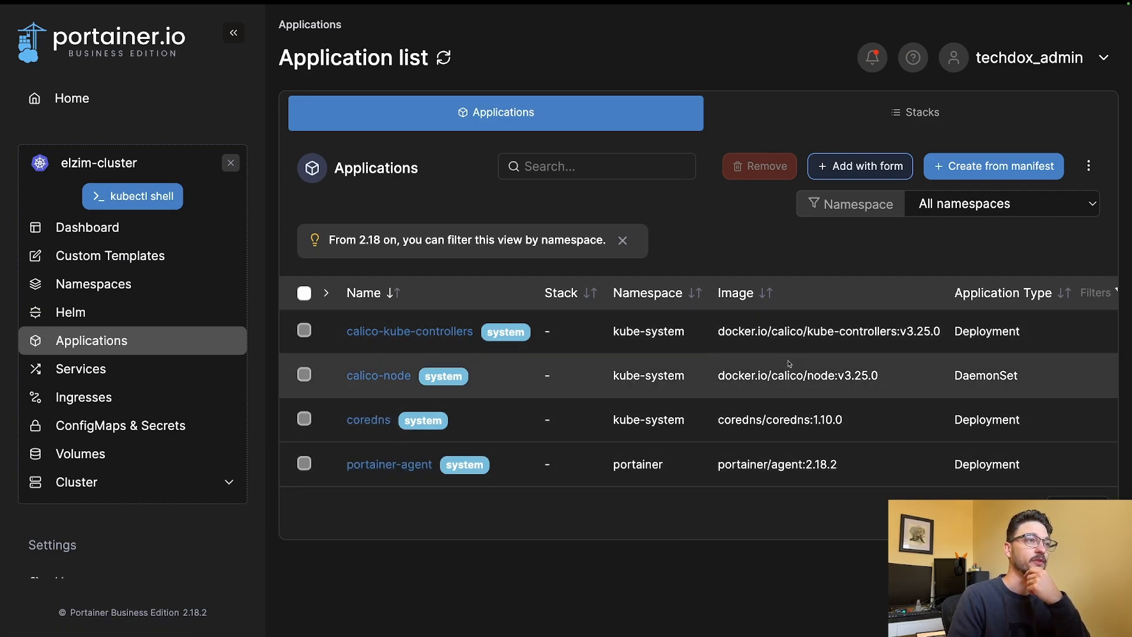
mouse_move(614, 391)
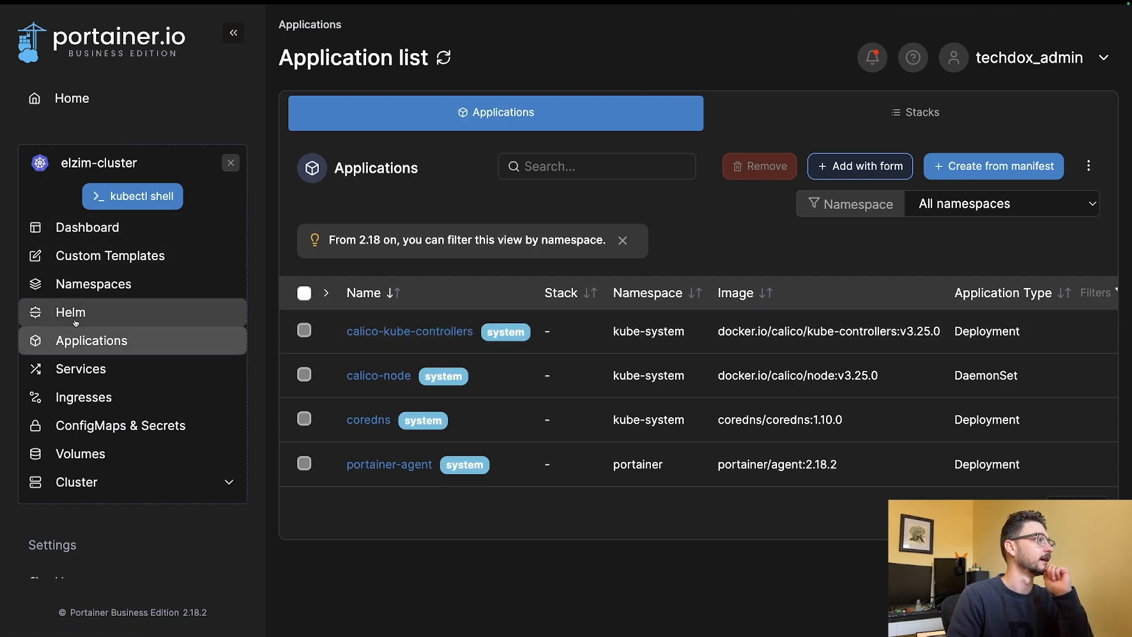
Step: View the Namespaces list with system resources shown: kube-system, kube-public, kube-node-lease and portainer
left_click(92, 283)
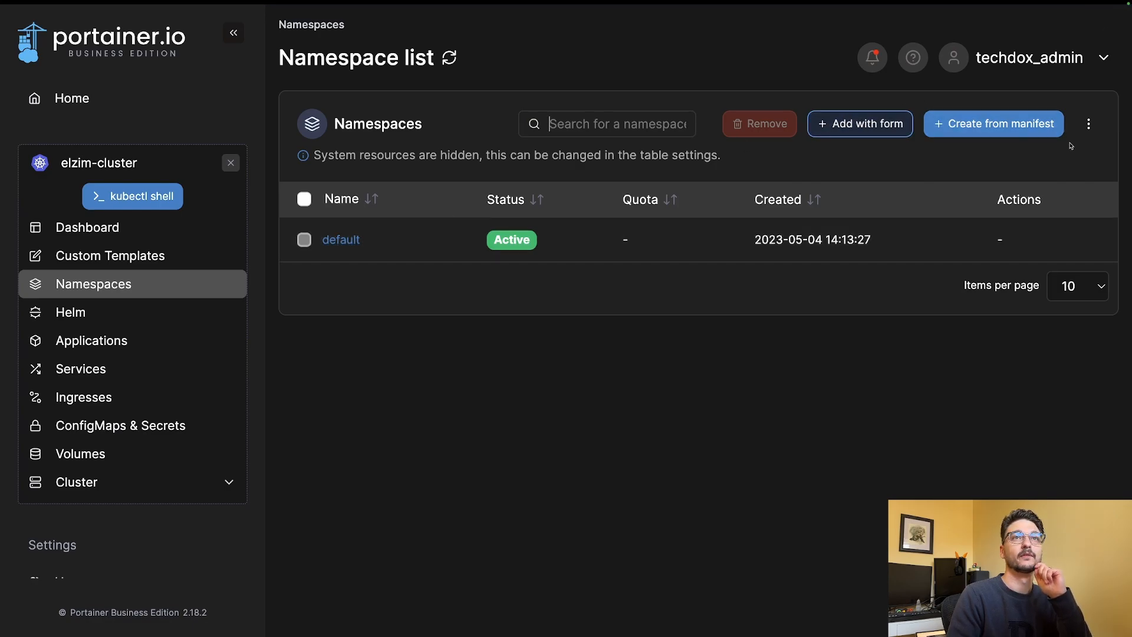
left_click(1089, 124)
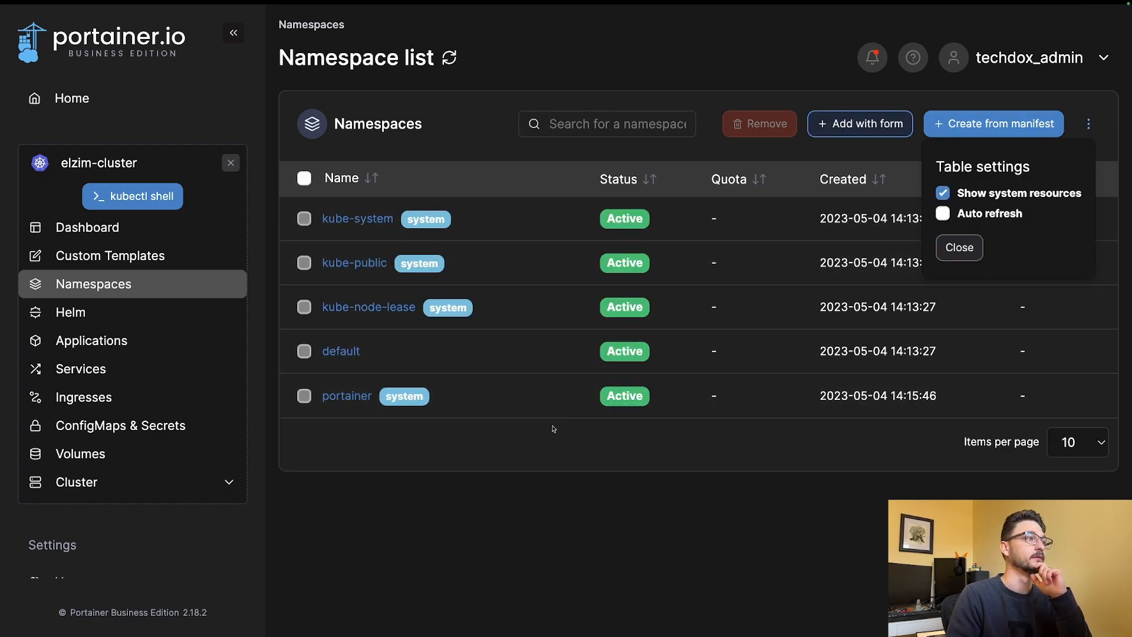
mouse_move(458, 391)
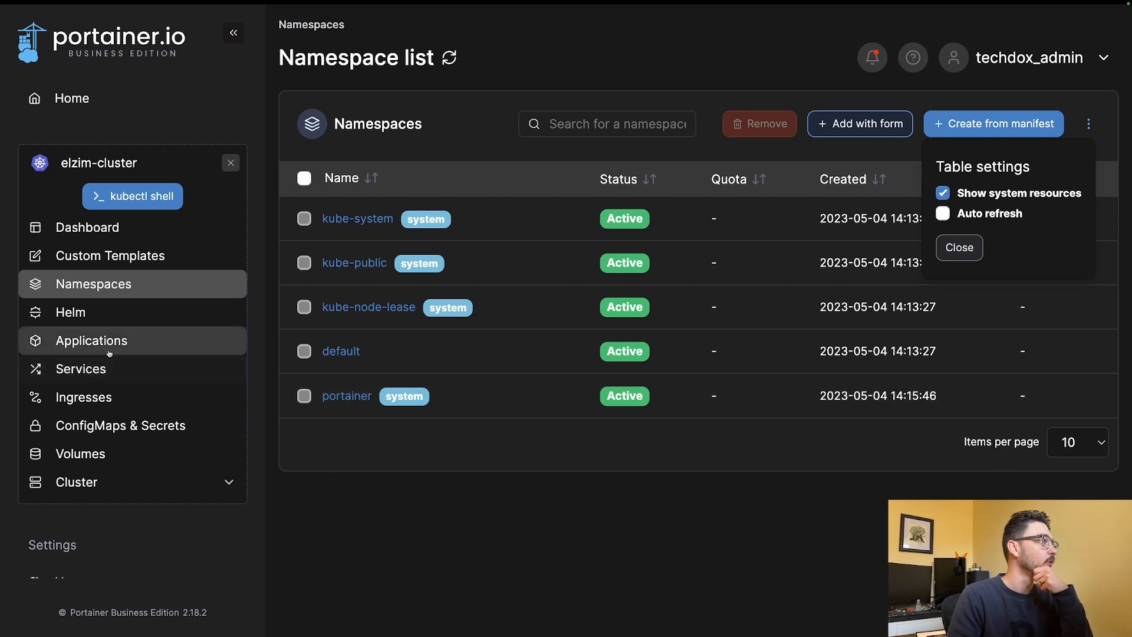
left_click(87, 227)
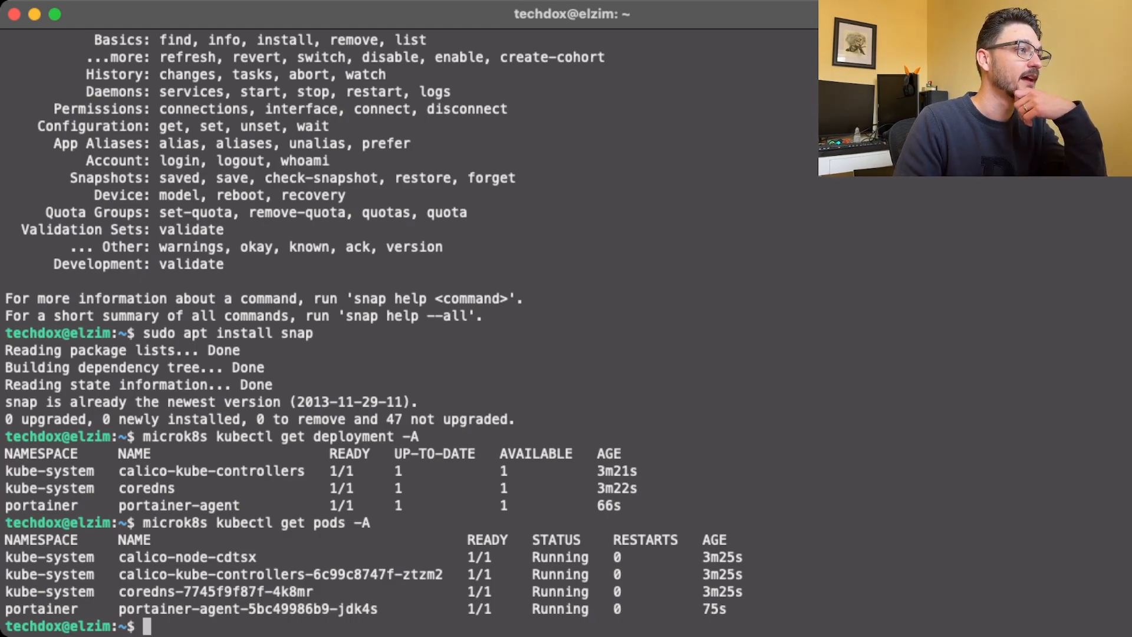
double_click(329, 523)
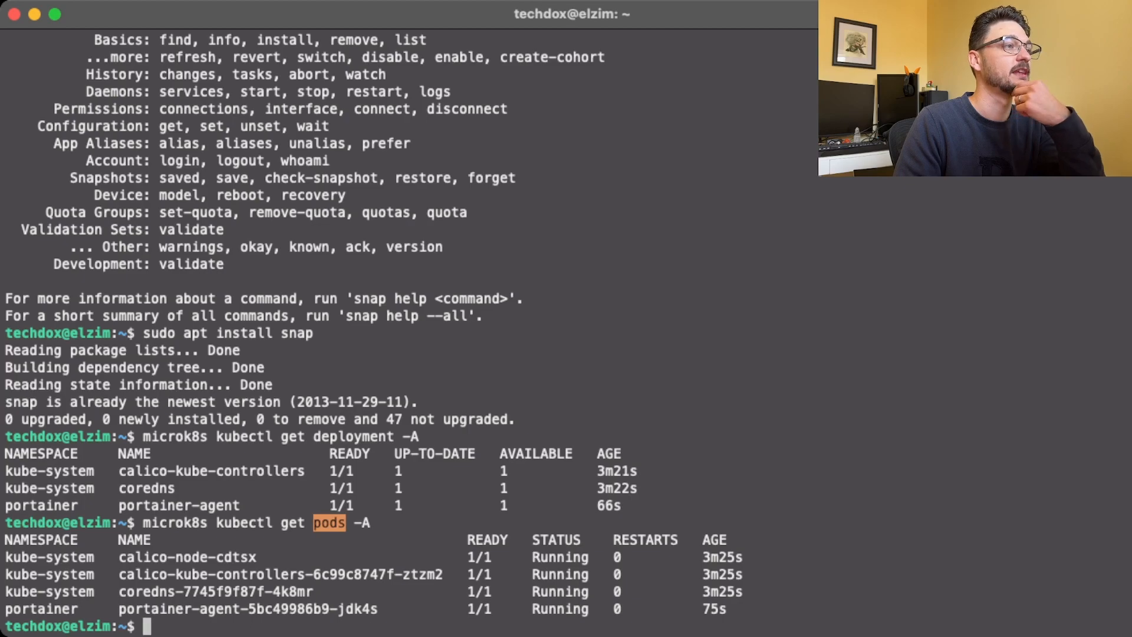